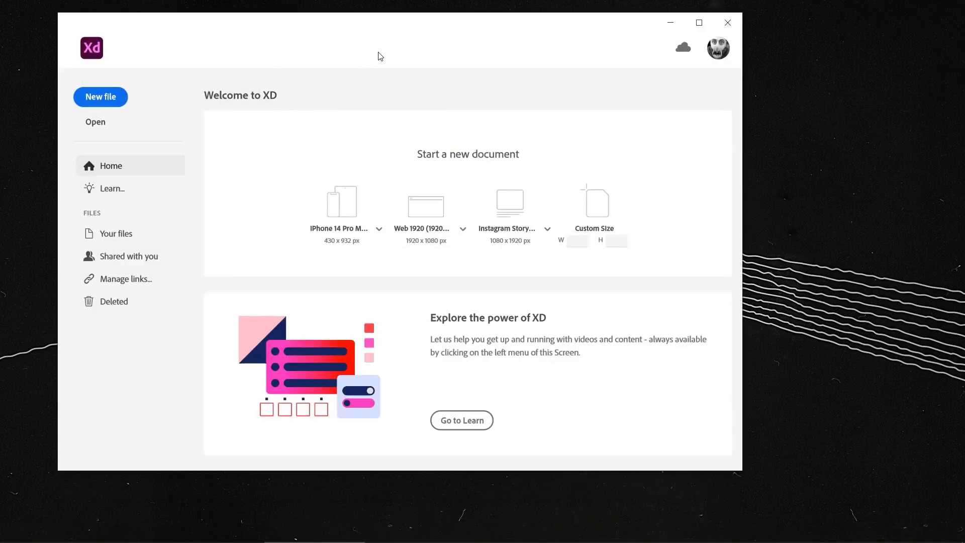
pyautogui.moveTo(466, 157)
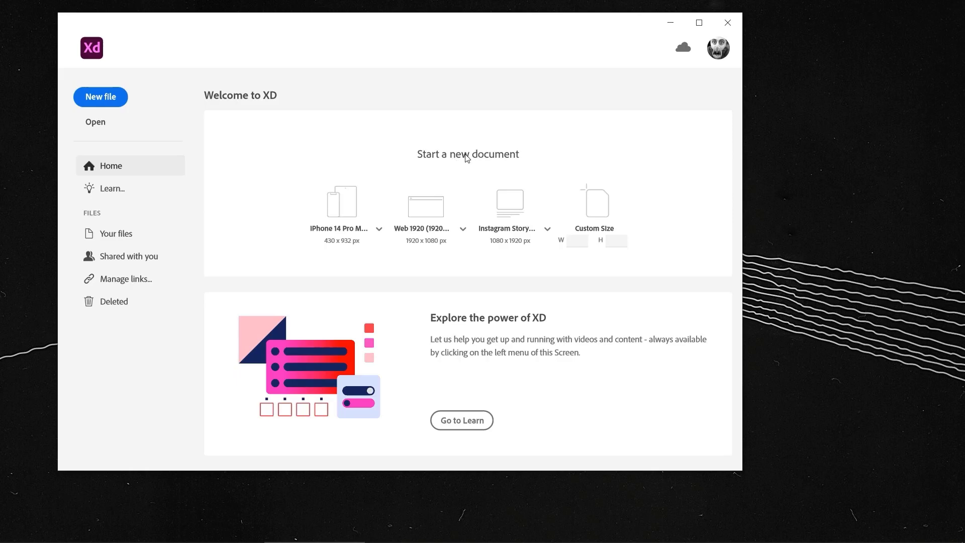
# Create a new document from the Web 1920 (1920×1080) preset
pyautogui.click(425, 201)
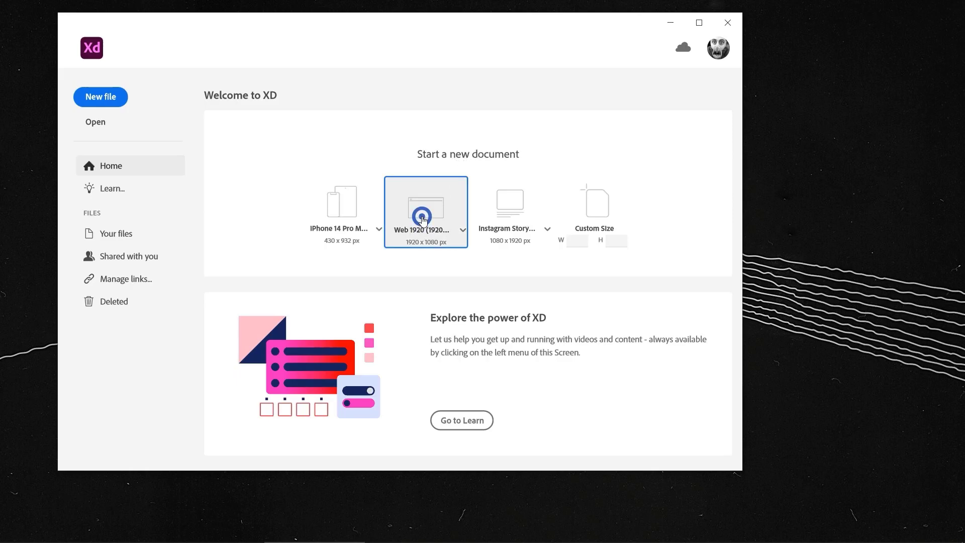
pyautogui.click(425, 211)
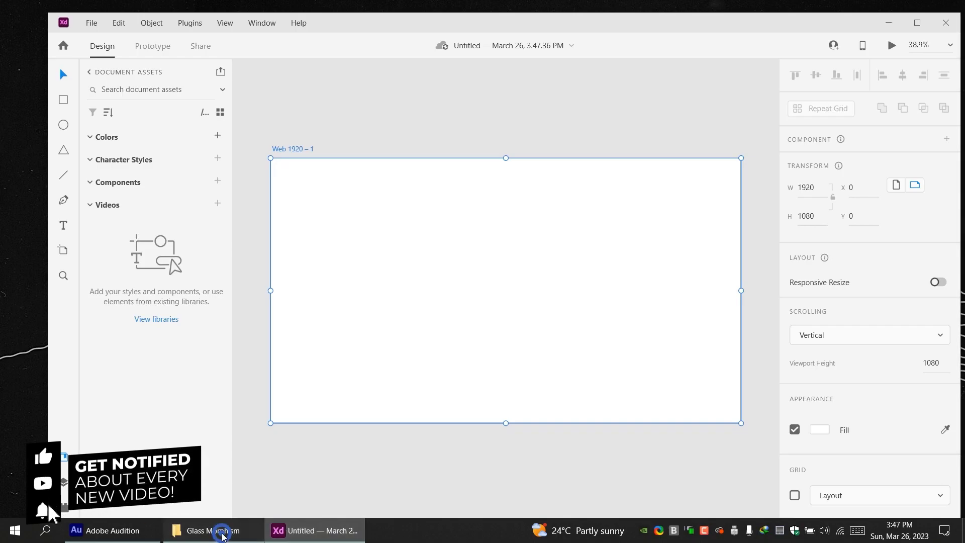
# Place the abstract ribbon wallpaper from File Explorer on the artboard, sized 1920×1080
pyautogui.click(212, 530)
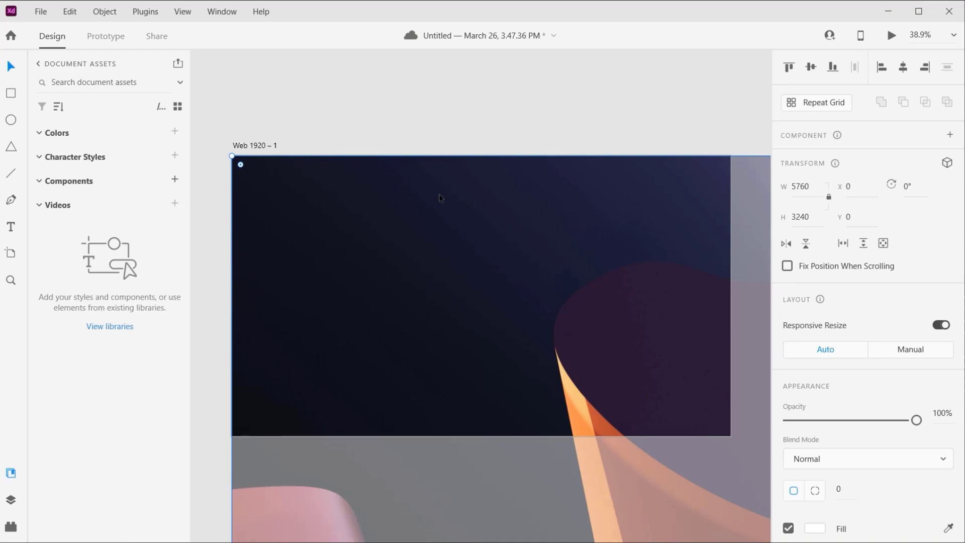
pyautogui.scroll(-3)
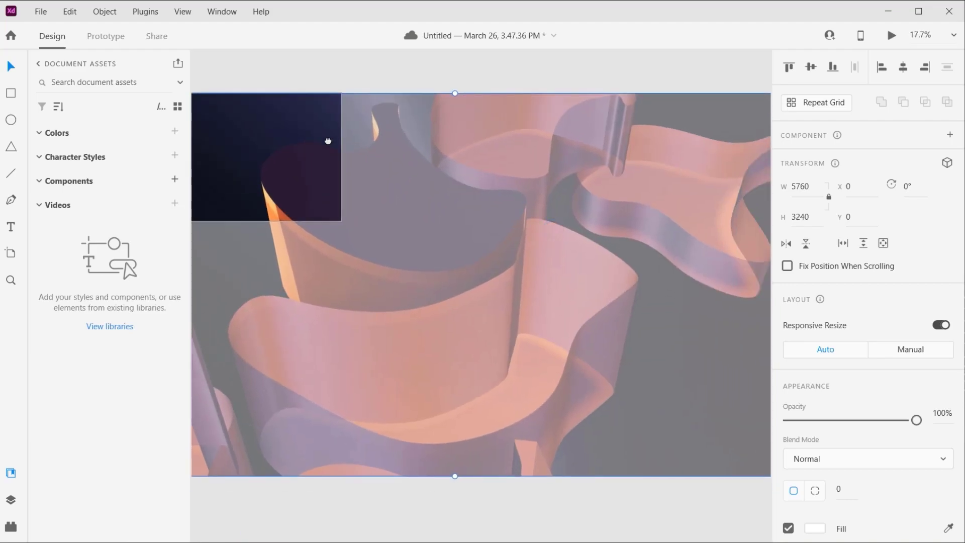
pyautogui.scroll(-3)
pyautogui.write('1920')
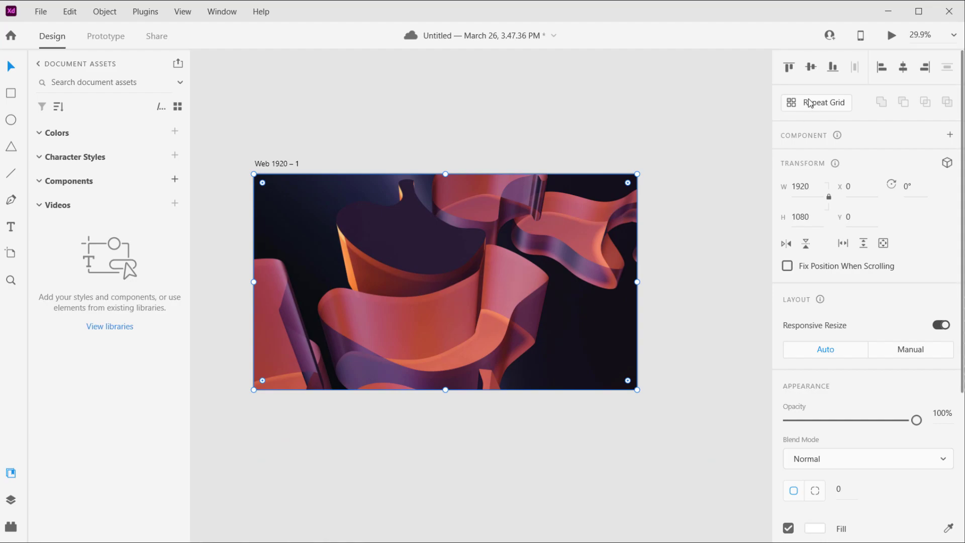
pyautogui.moveTo(822, 102)
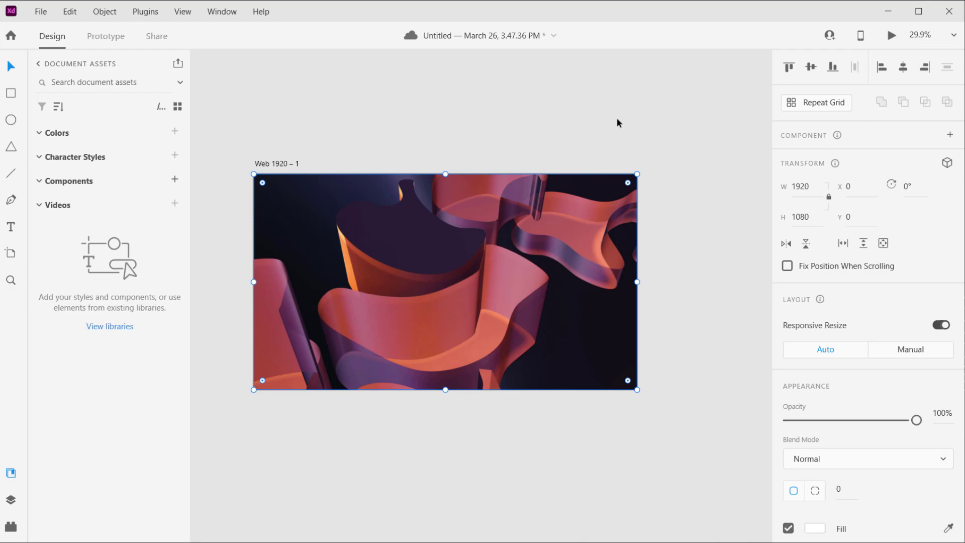
pyautogui.moveTo(620, 121)
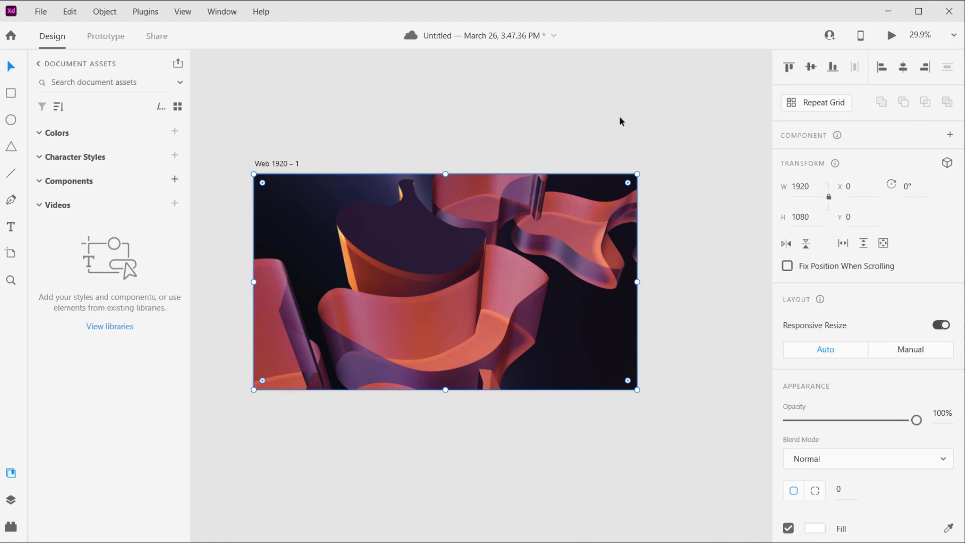
pyautogui.moveTo(502, 242)
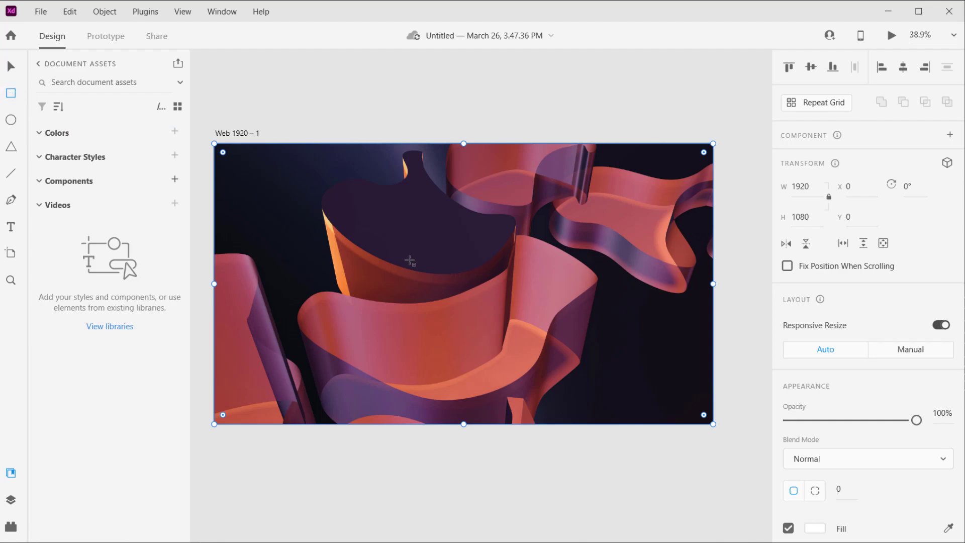
# Draw a roughly 966×524 rectangle over the artboard centre with corner radius 69
pyautogui.moveTo(346, 217); pyautogui.dragTo(597, 342)
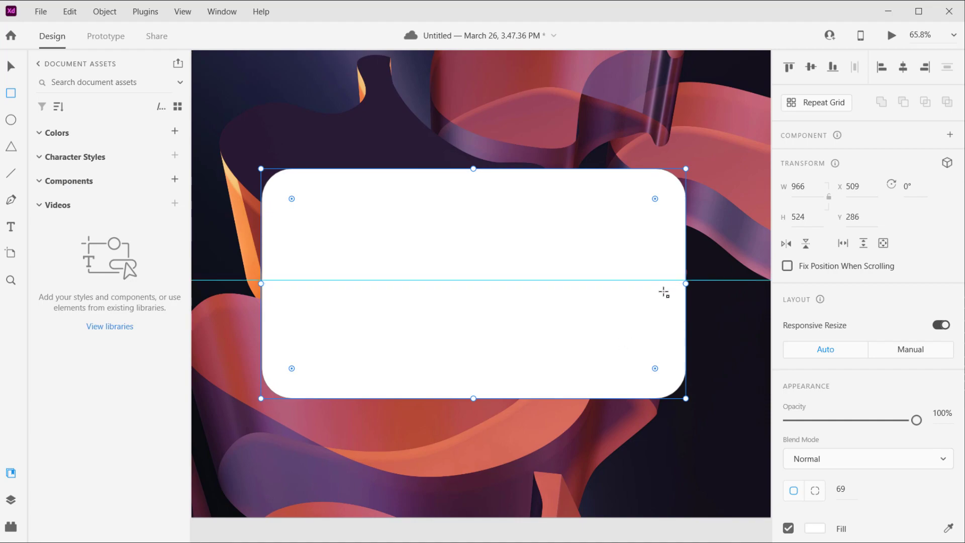
pyautogui.scroll(-3)
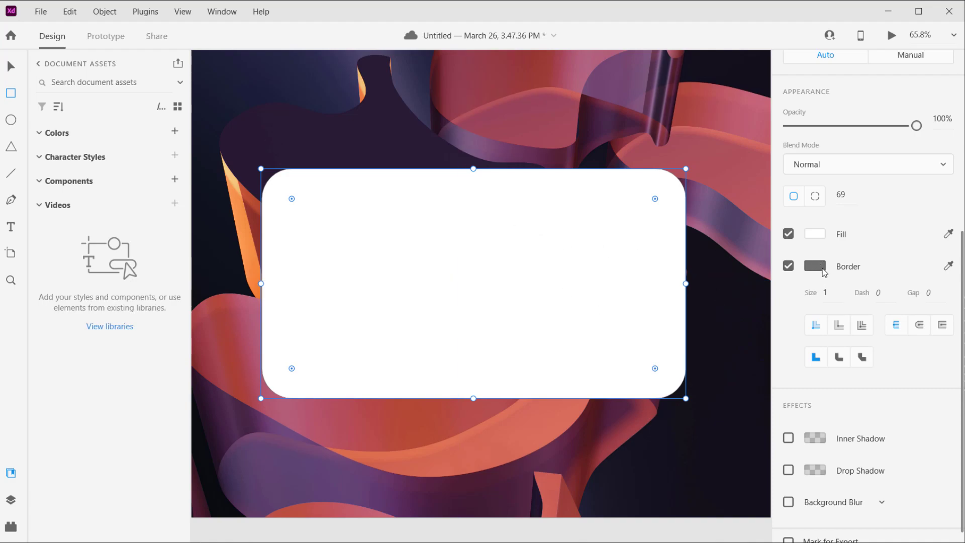
# Set the card's border colour to white with a lowered alpha
pyautogui.click(814, 265)
pyautogui.write('#FFFFFF')
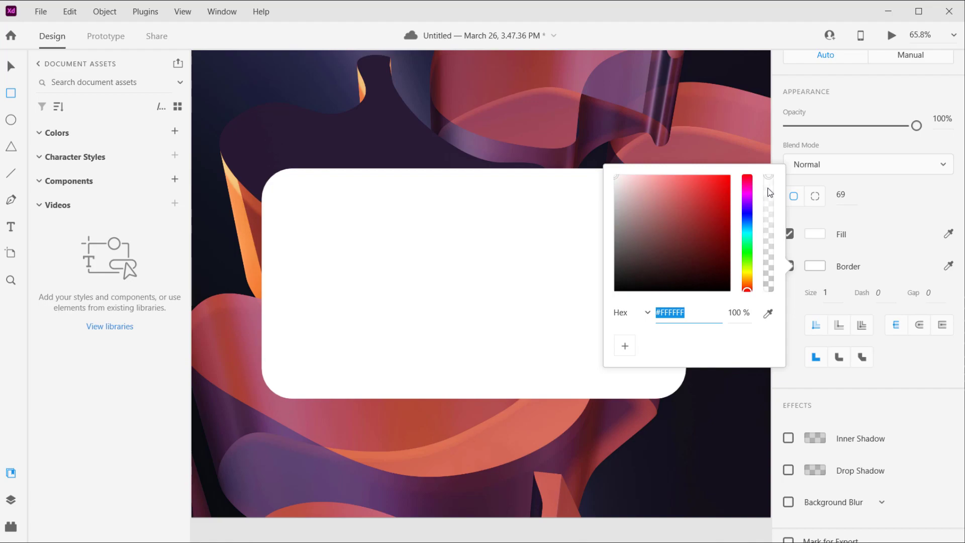
pyautogui.moveTo(768, 192); pyautogui.dragTo(768, 240)
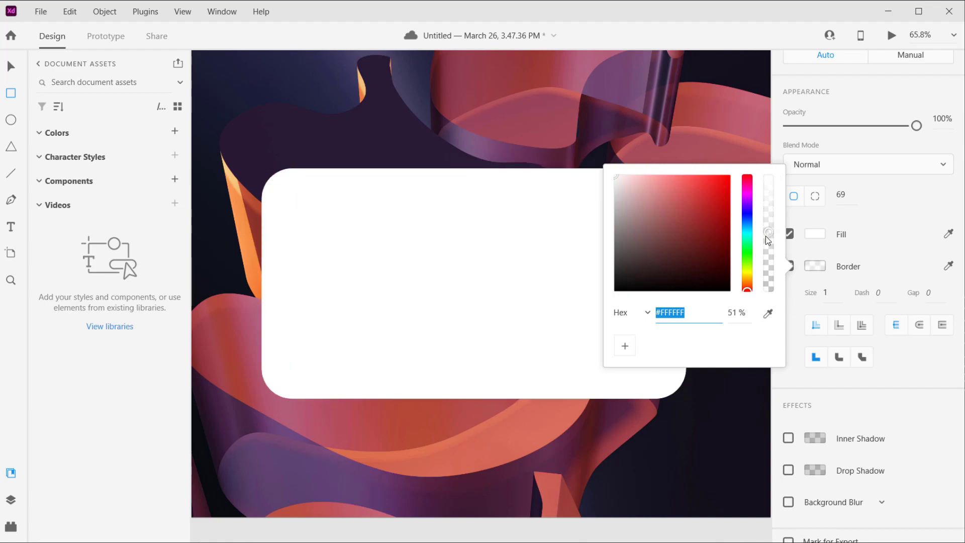
pyautogui.moveTo(768, 232); pyautogui.dragTo(768, 264)
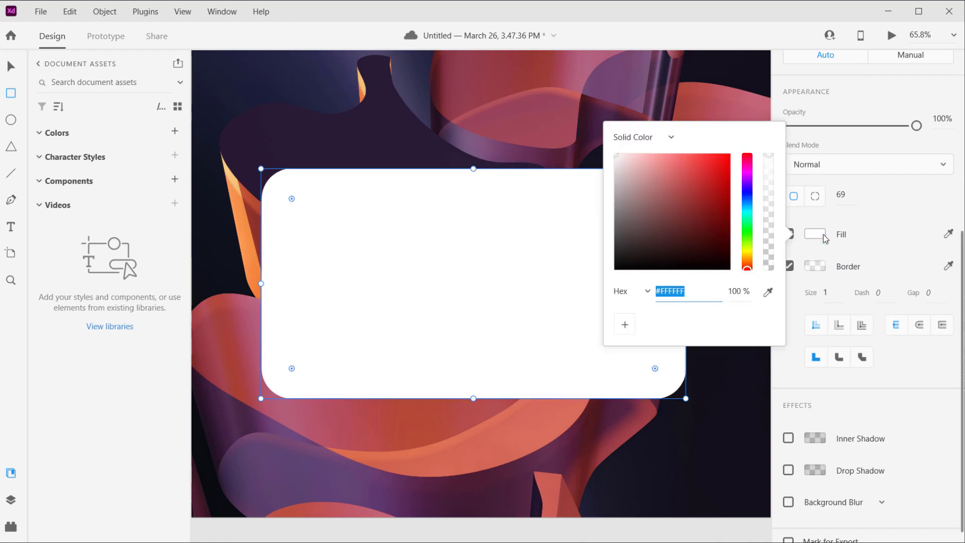
pyautogui.moveTo(385, 225)
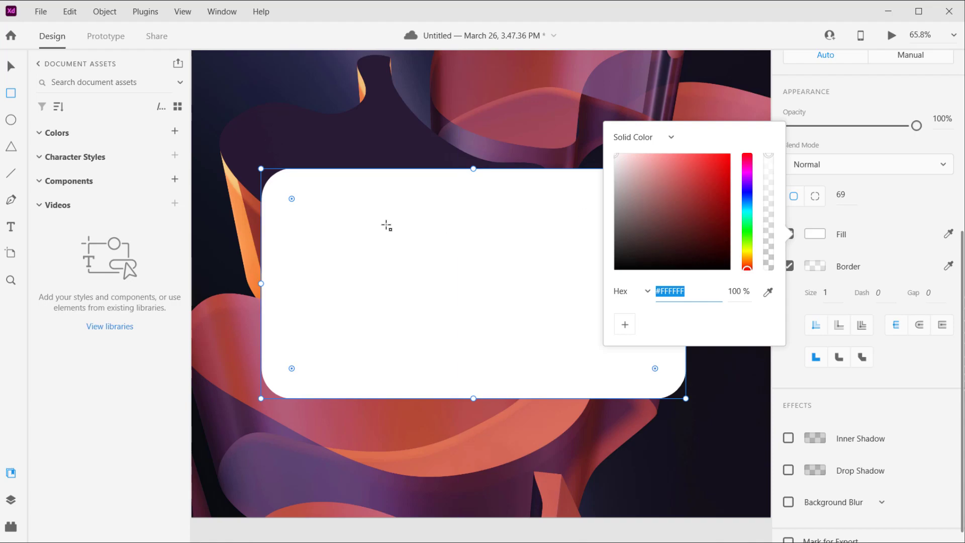
pyautogui.moveTo(656, 142)
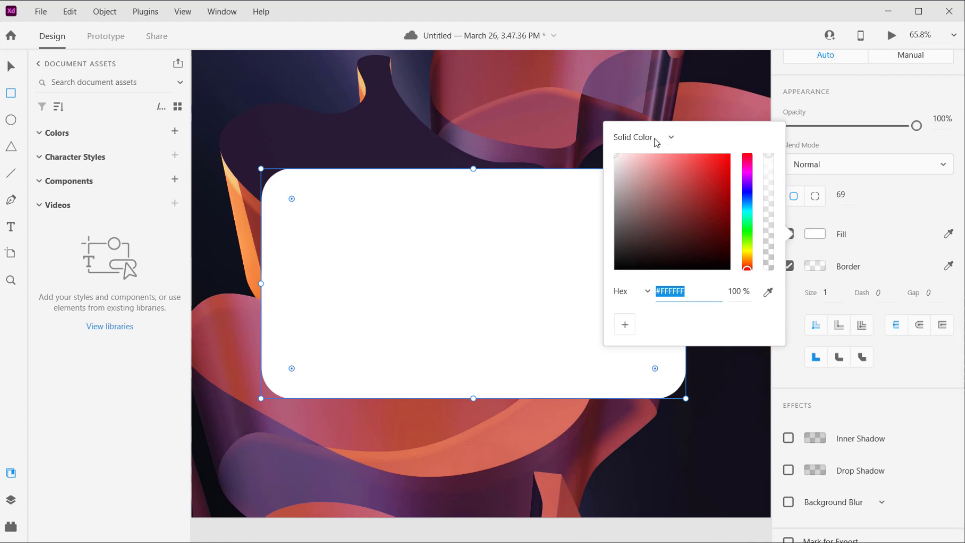
# Switch the fill to a white linear gradient, lowering both stops to about 30% opacity
pyautogui.click(643, 136)
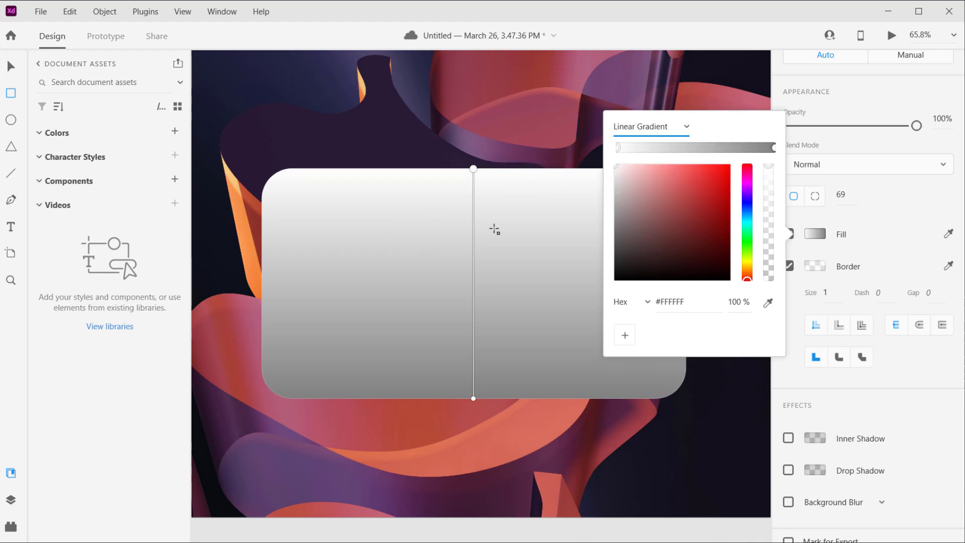
pyautogui.moveTo(743, 248)
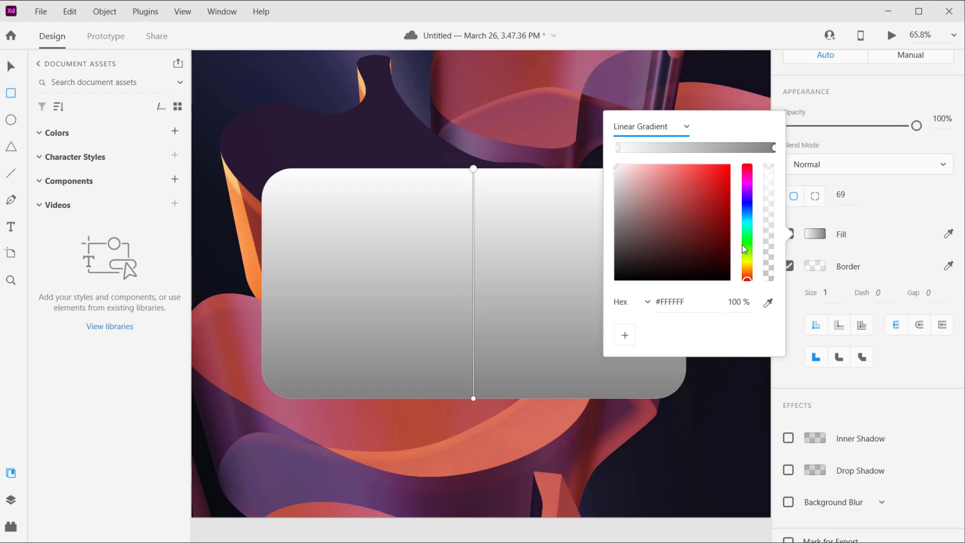
pyautogui.moveTo(620, 139)
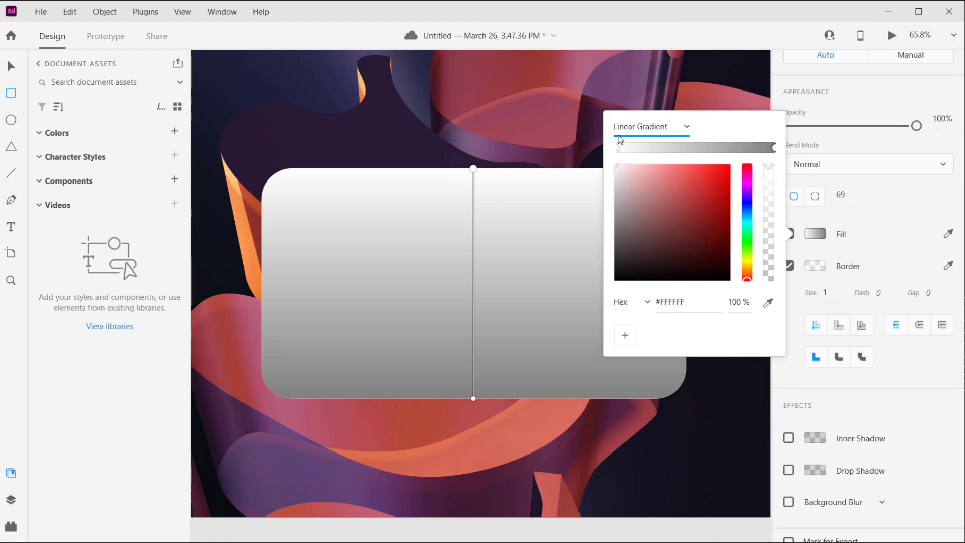
pyautogui.moveTo(615, 151)
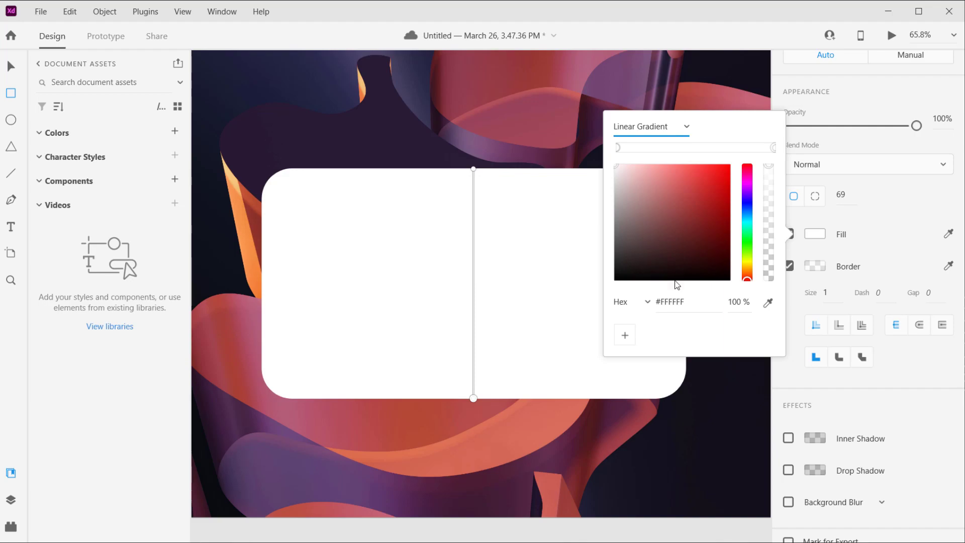
pyautogui.moveTo(771, 170)
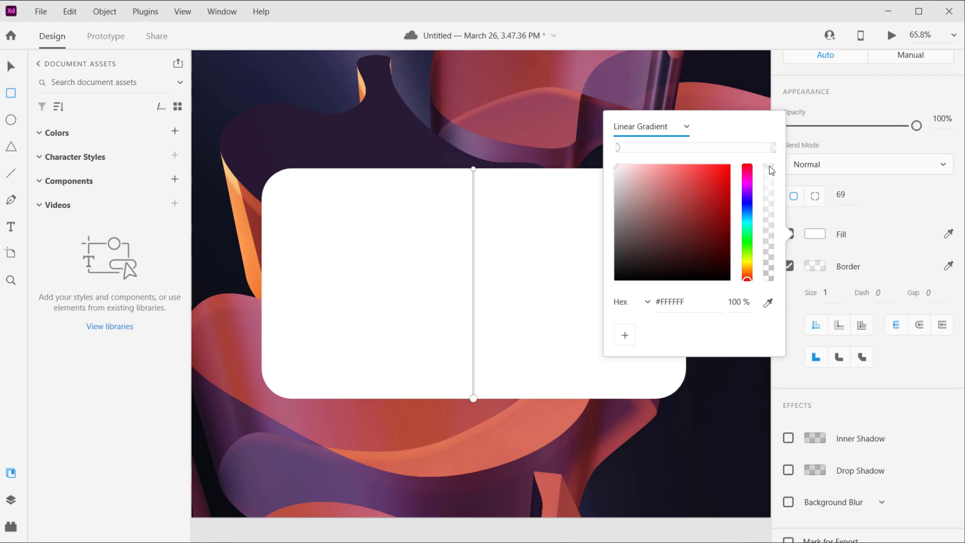
pyautogui.moveTo(771, 171); pyautogui.dragTo(770, 266)
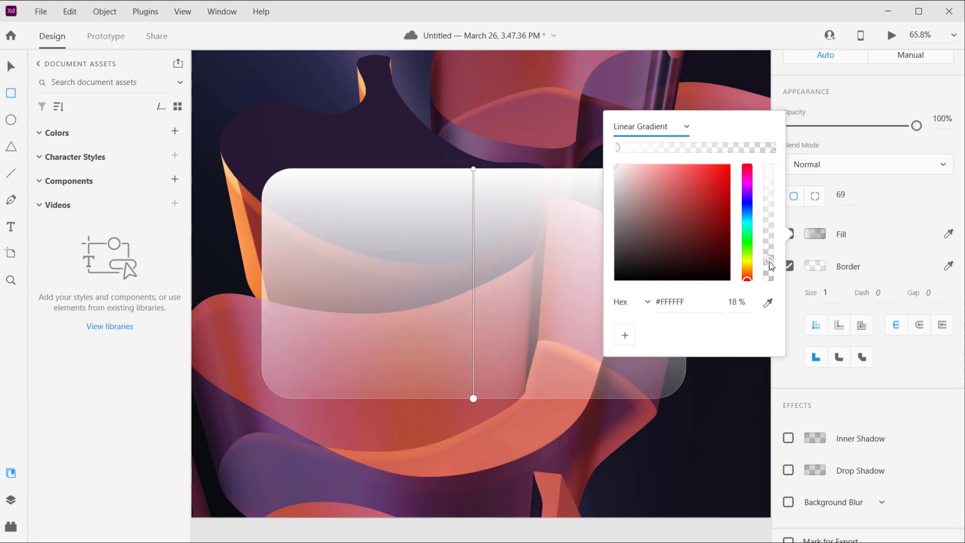
pyautogui.moveTo(769, 261); pyautogui.dragTo(769, 273)
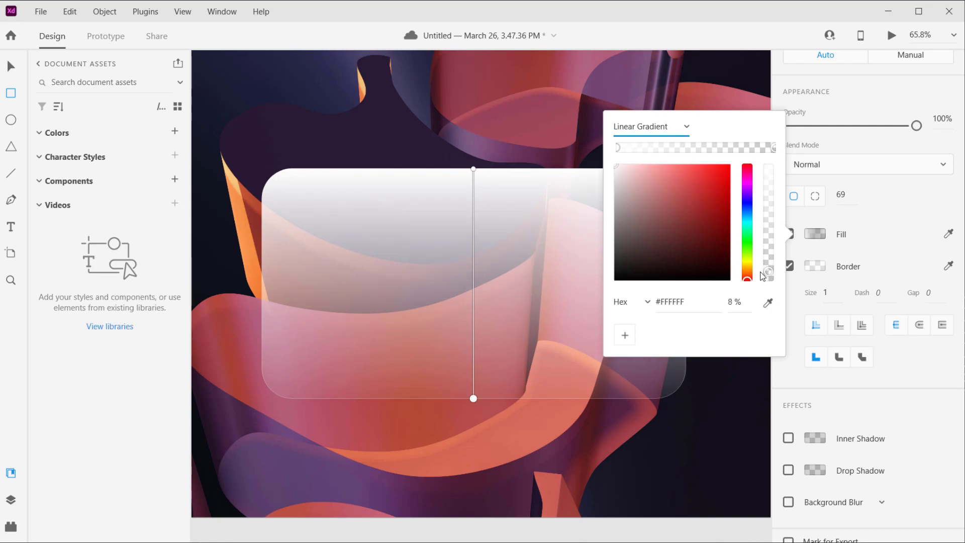
pyautogui.click(617, 148)
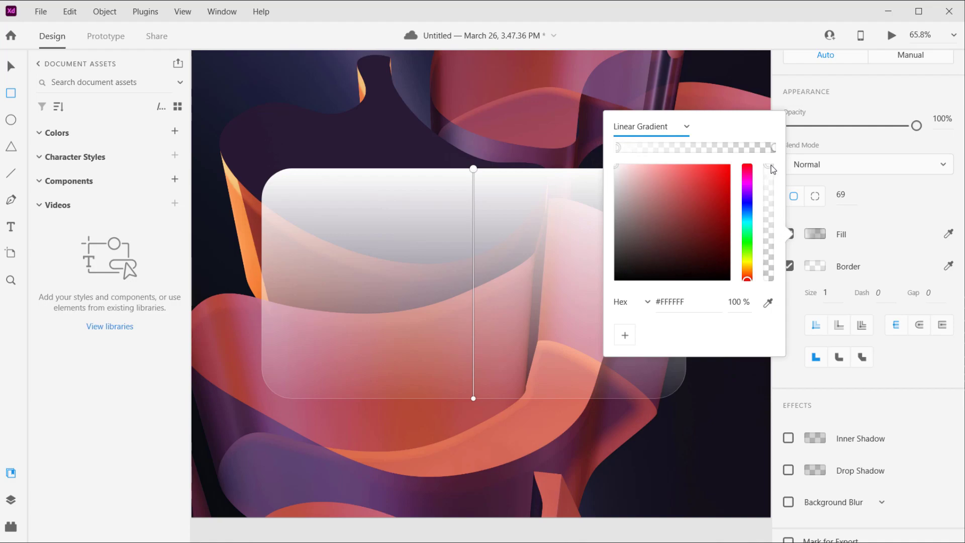
pyautogui.moveTo(768, 169); pyautogui.dragTo(768, 258)
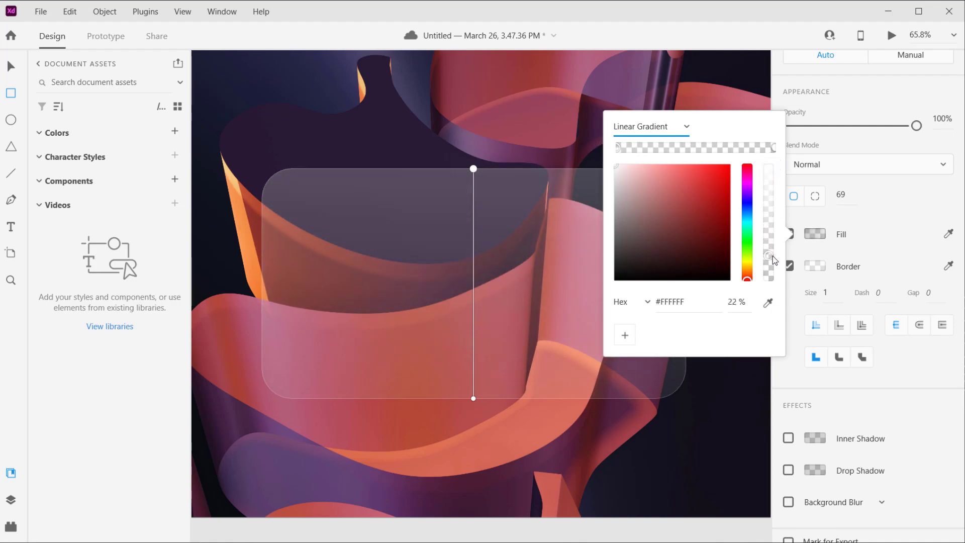
pyautogui.moveTo(769, 258); pyautogui.dragTo(769, 249)
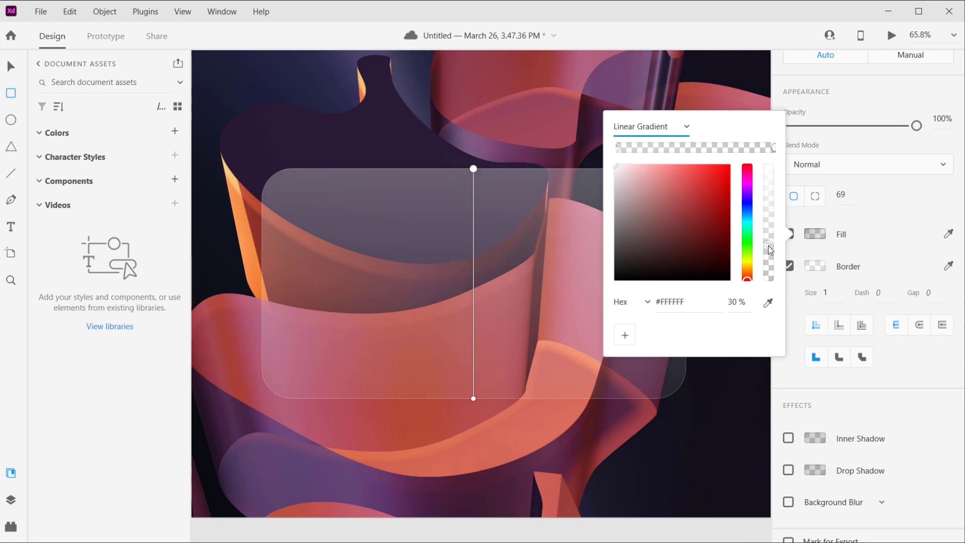
pyautogui.moveTo(768, 250); pyautogui.dragTo(767, 243)
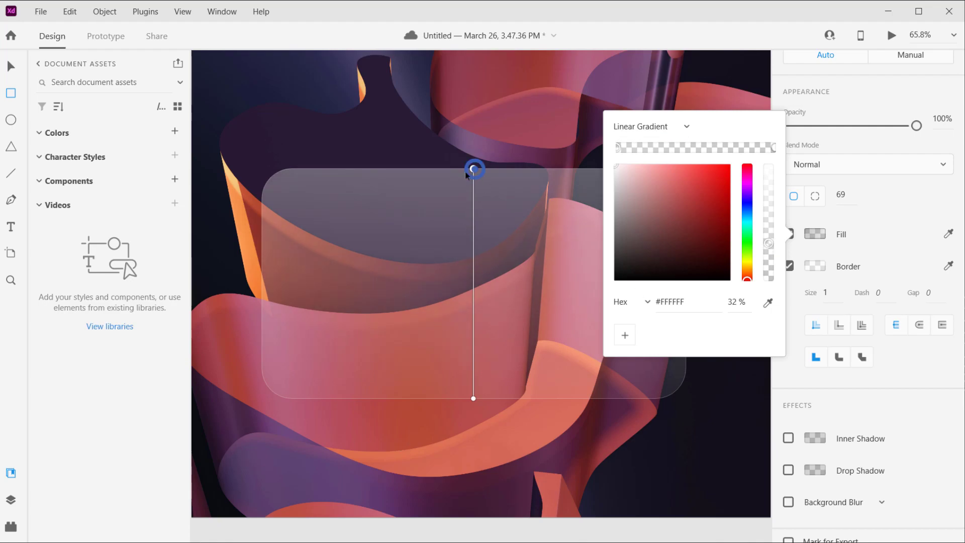
# Drag the gradient handles from the card's top-left to its bottom-right corner
pyautogui.moveTo(474, 168); pyautogui.dragTo(279, 183)
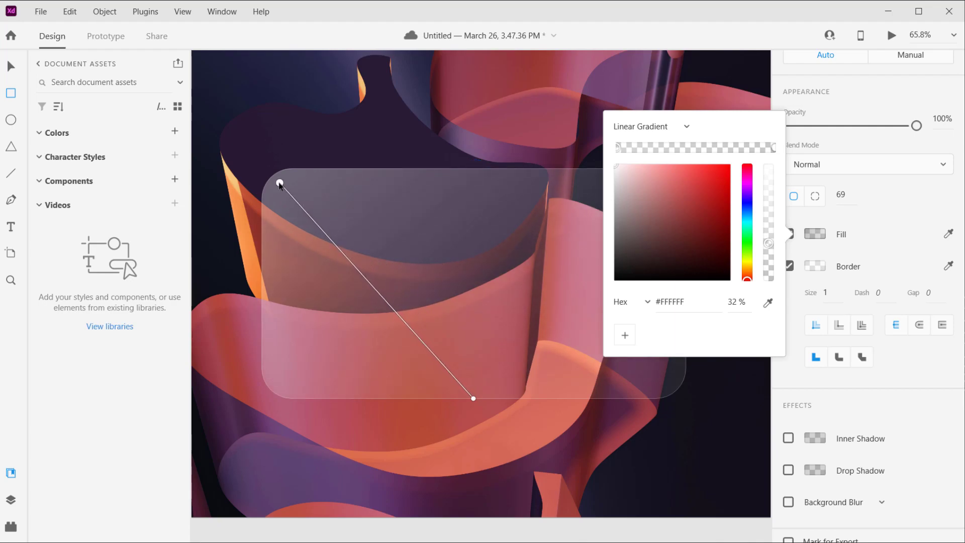
pyautogui.moveTo(472, 398); pyautogui.dragTo(656, 390)
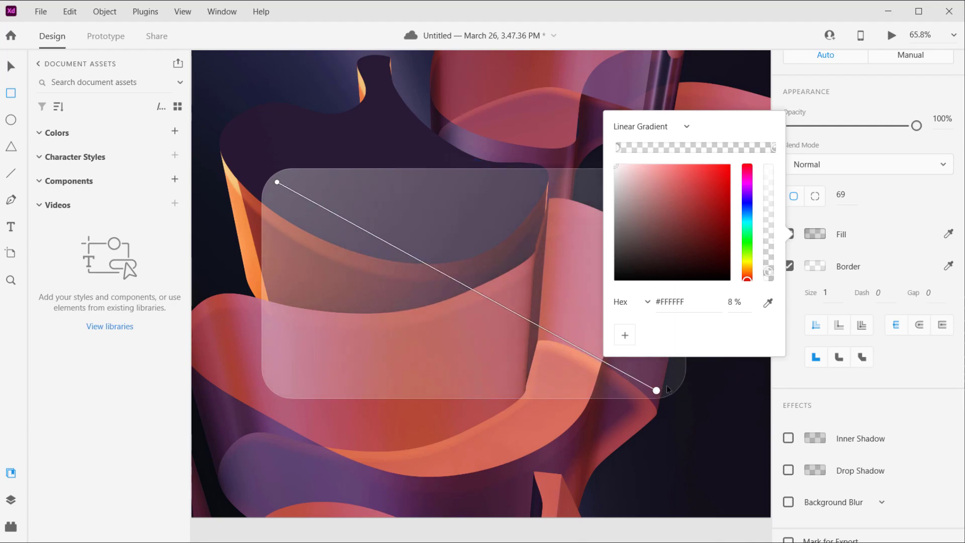
pyautogui.moveTo(656, 390); pyautogui.dragTo(662, 392)
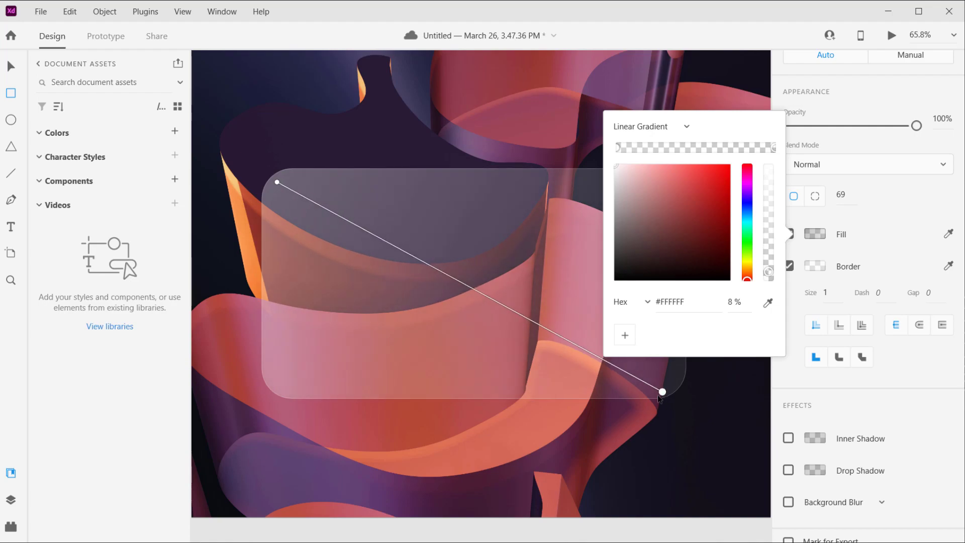
pyautogui.moveTo(663, 392); pyautogui.dragTo(624, 365)
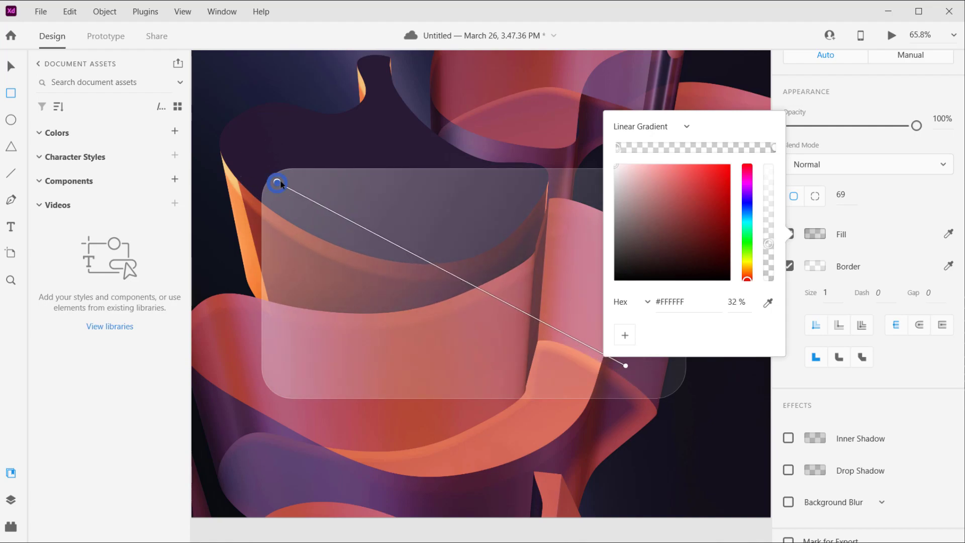
pyautogui.moveTo(277, 183); pyautogui.dragTo(291, 178)
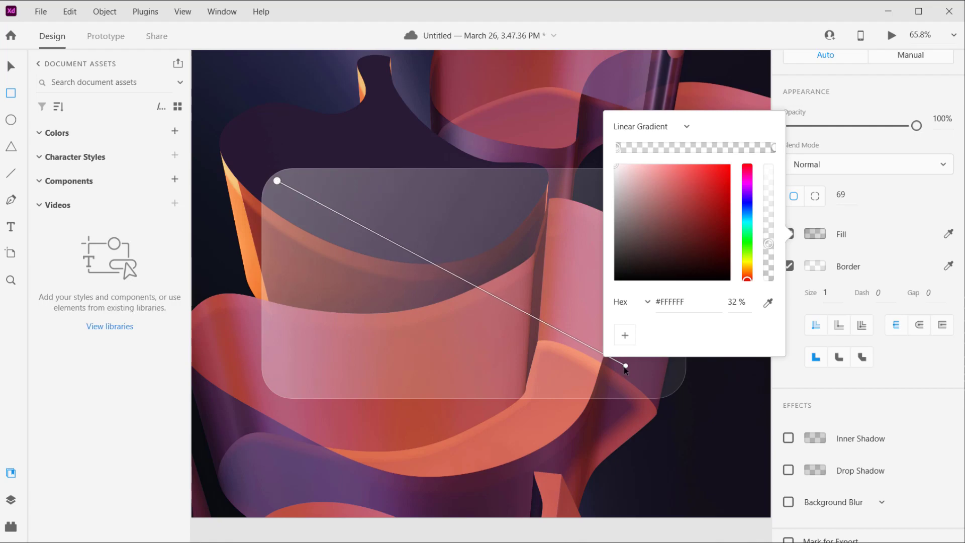
pyautogui.moveTo(625, 367); pyautogui.dragTo(672, 387)
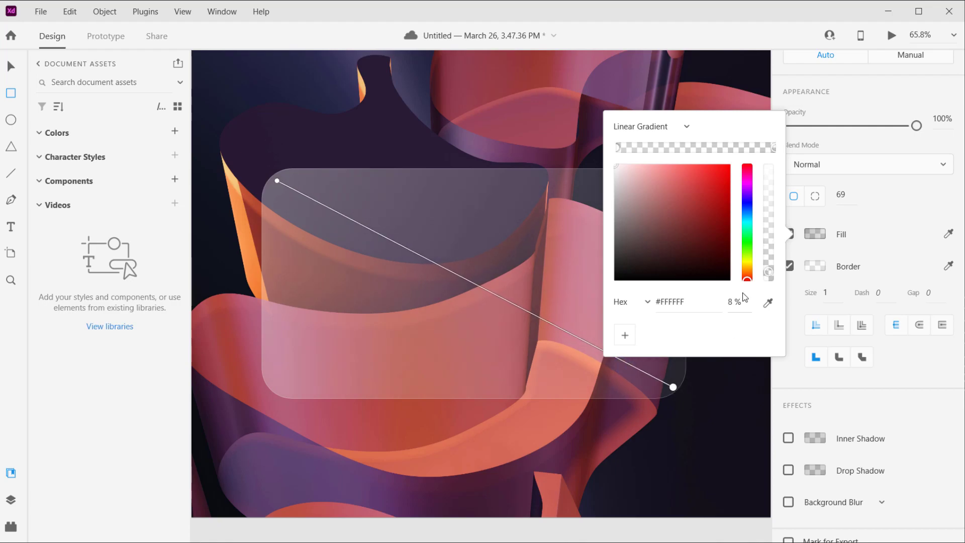
# Retune the gradient end stop to about 36% opacity, close the picker and zoom
pyautogui.click(615, 146)
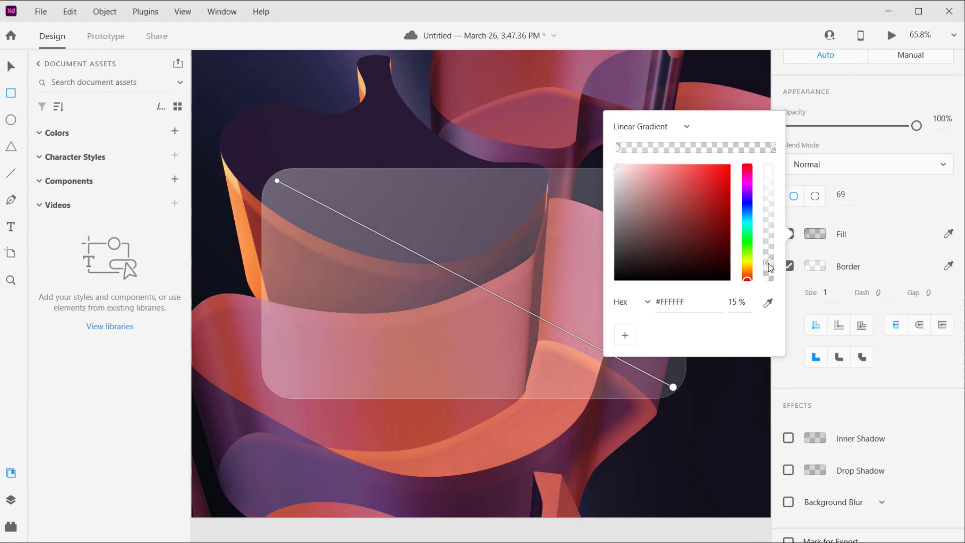
pyautogui.moveTo(769, 265); pyautogui.dragTo(768, 275)
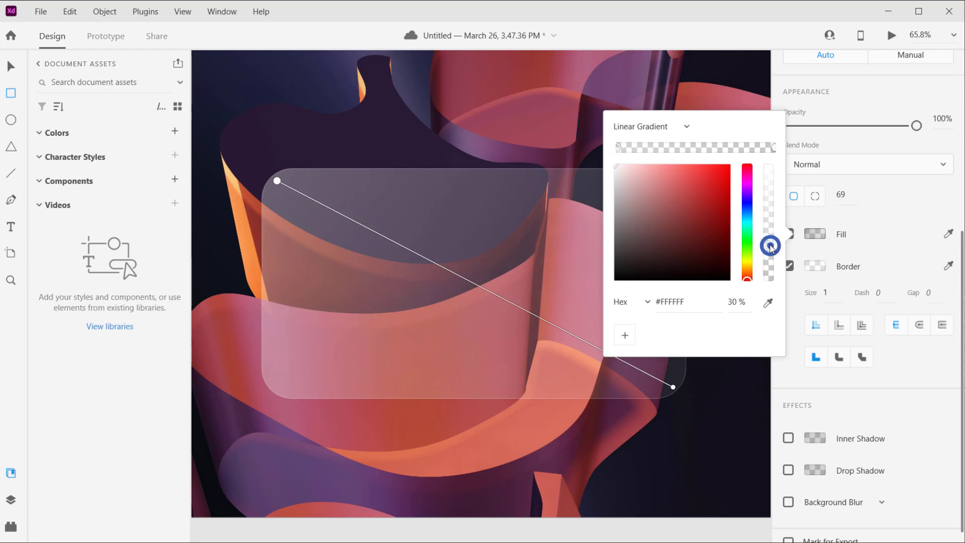
pyautogui.moveTo(770, 246); pyautogui.dragTo(768, 239)
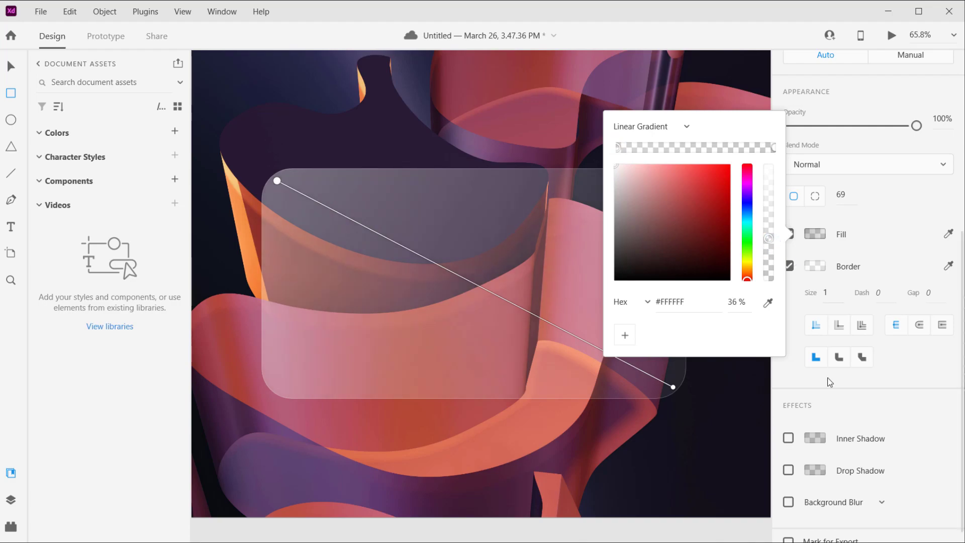
pyautogui.click(599, 275)
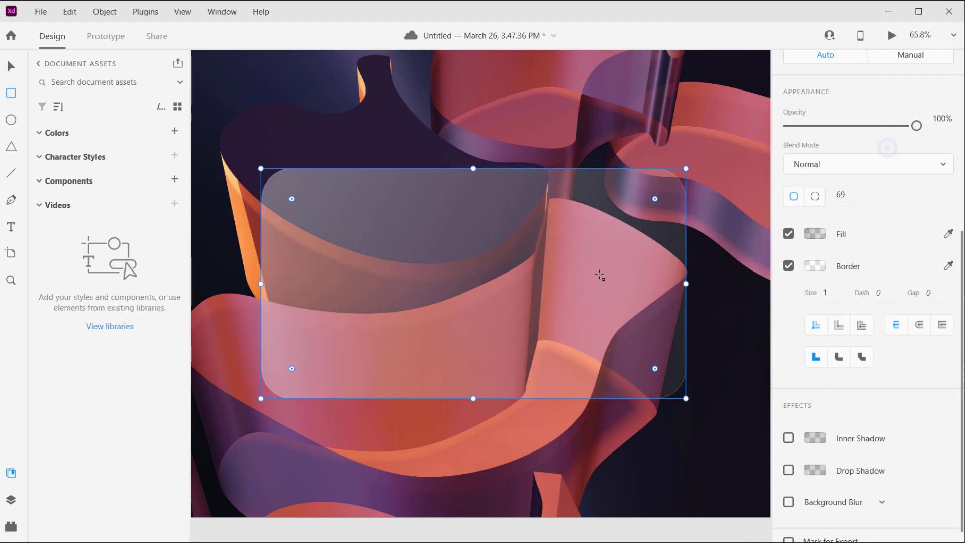
pyautogui.press('ctrl+-')
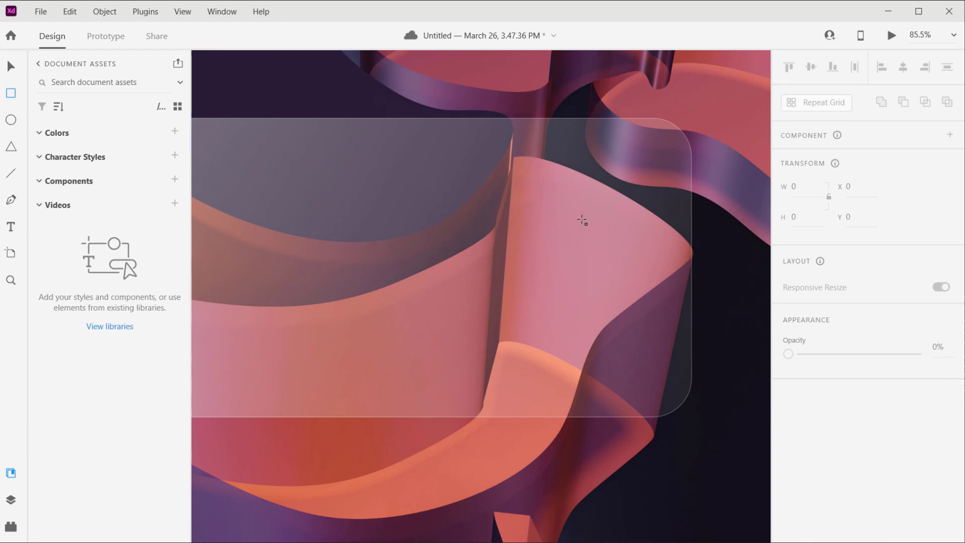
pyautogui.moveTo(527, 233)
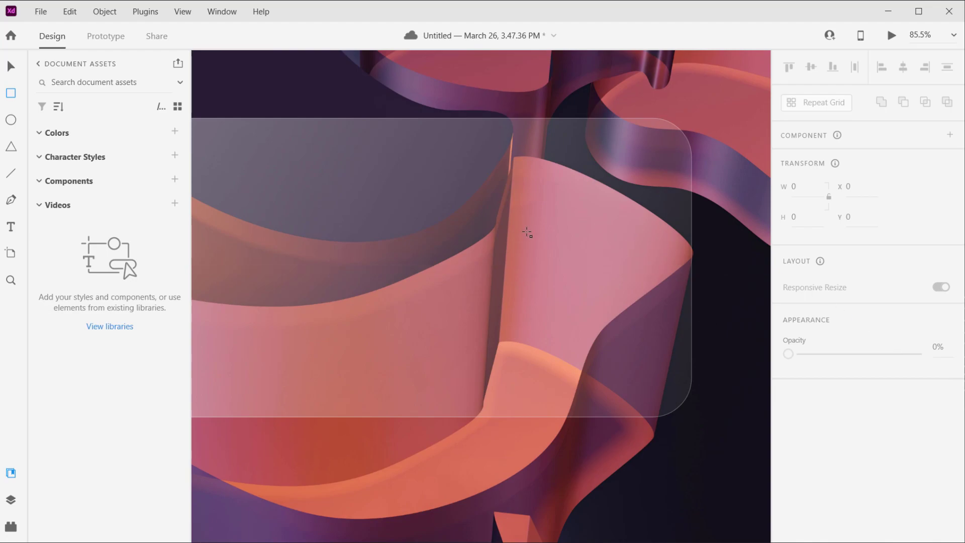
# Select the card and lower its white border to about 11% opacity
pyautogui.click(526, 232)
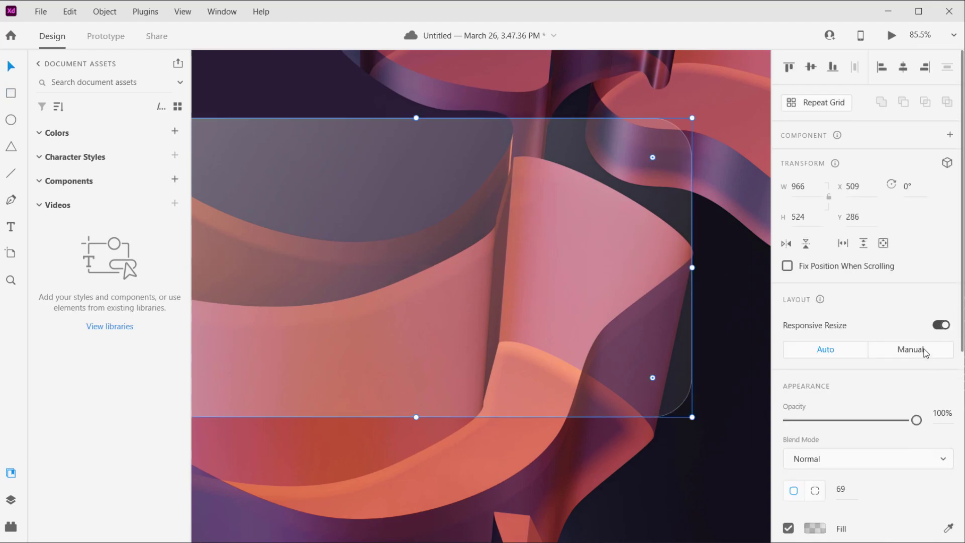
pyautogui.scroll(-3)
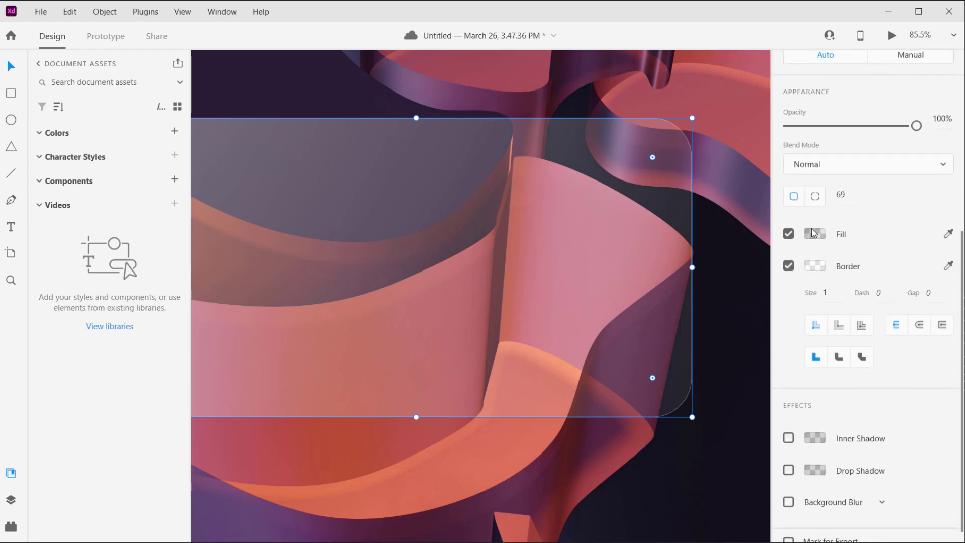
pyautogui.click(815, 233)
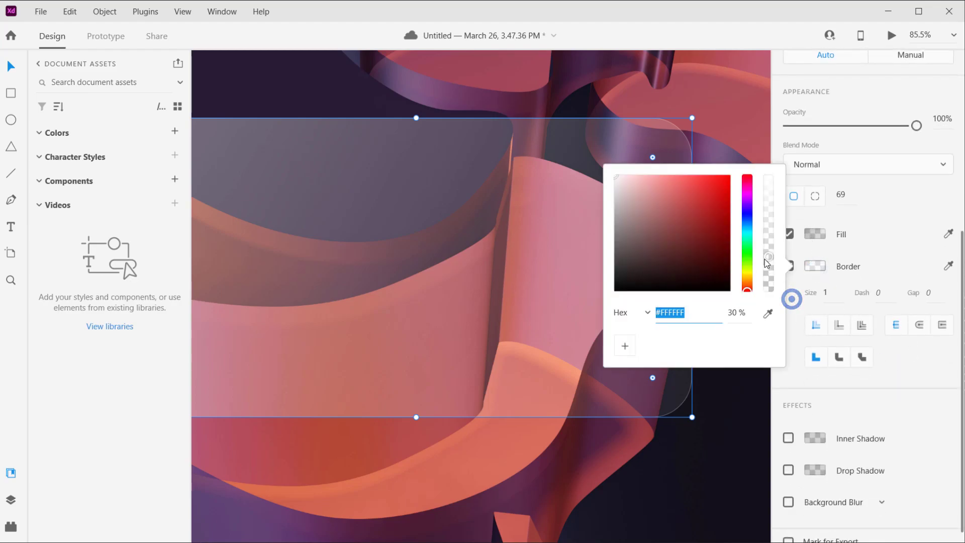
pyautogui.moveTo(768, 255); pyautogui.dragTo(768, 258)
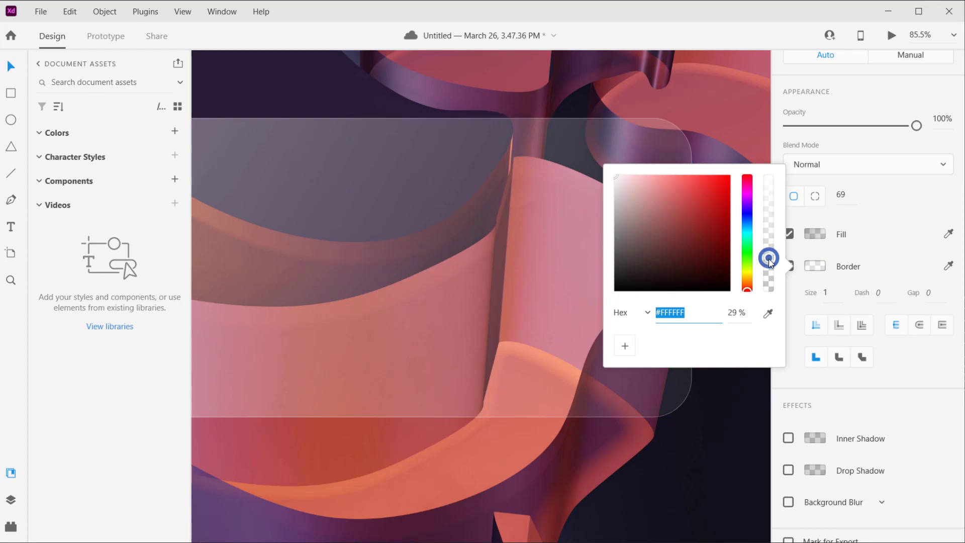
pyautogui.moveTo(769, 257); pyautogui.dragTo(768, 286)
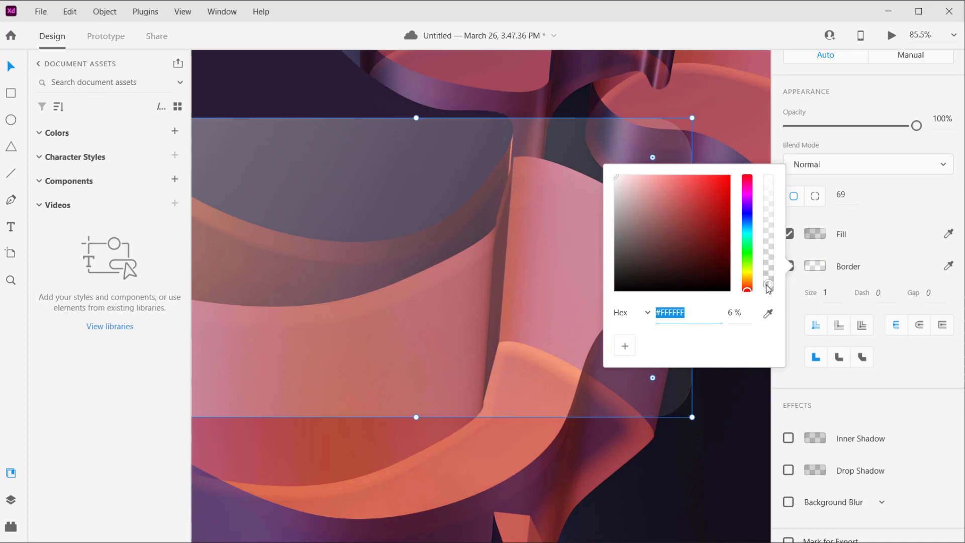
pyautogui.moveTo(768, 289); pyautogui.dragTo(767, 276)
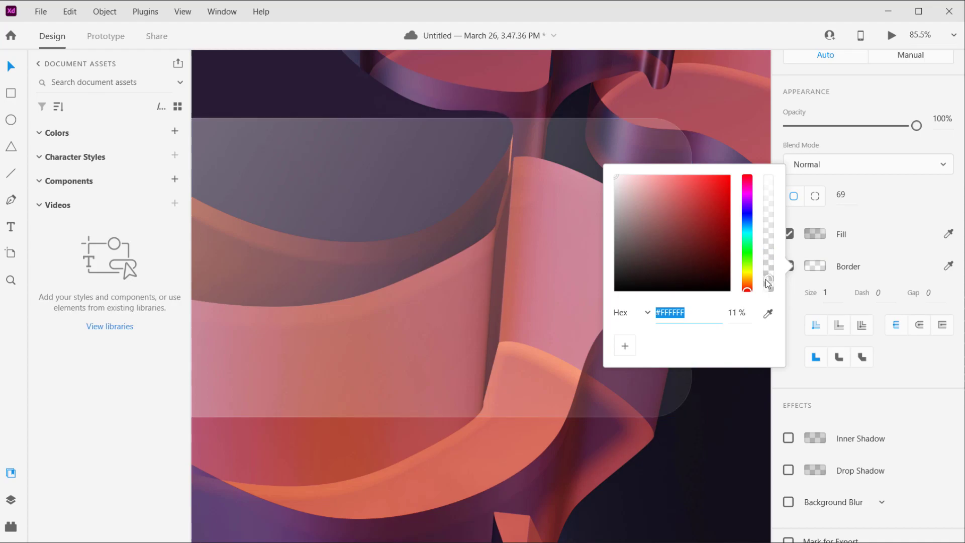
pyautogui.moveTo(768, 282); pyautogui.dragTo(768, 274)
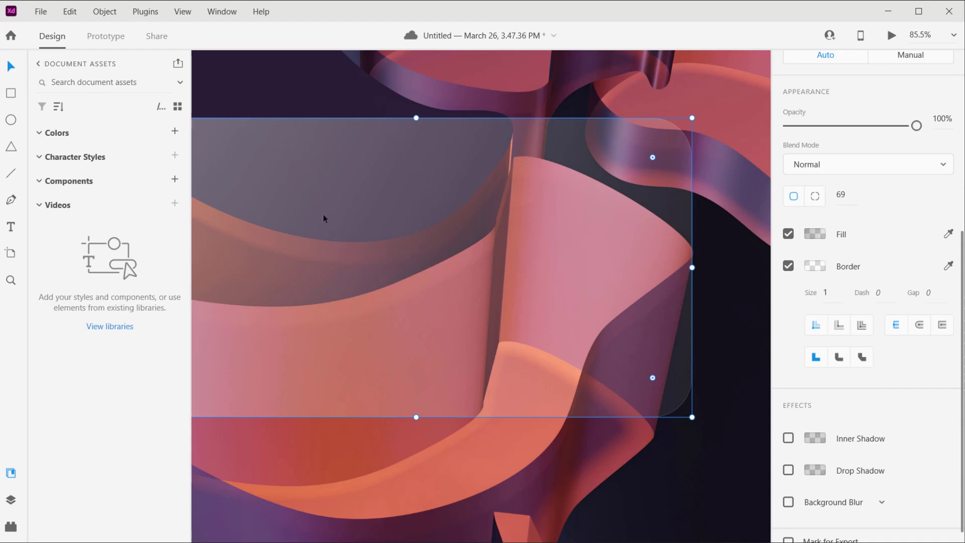
# Enable background blur on the card at amount 30, brightness 0, opacity 100%
pyautogui.scroll(-3)
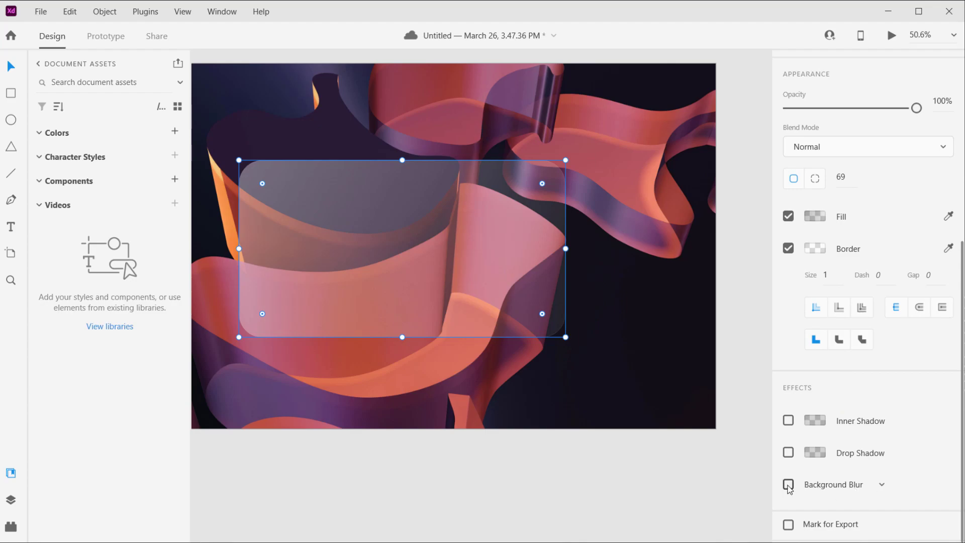
pyautogui.click(788, 485)
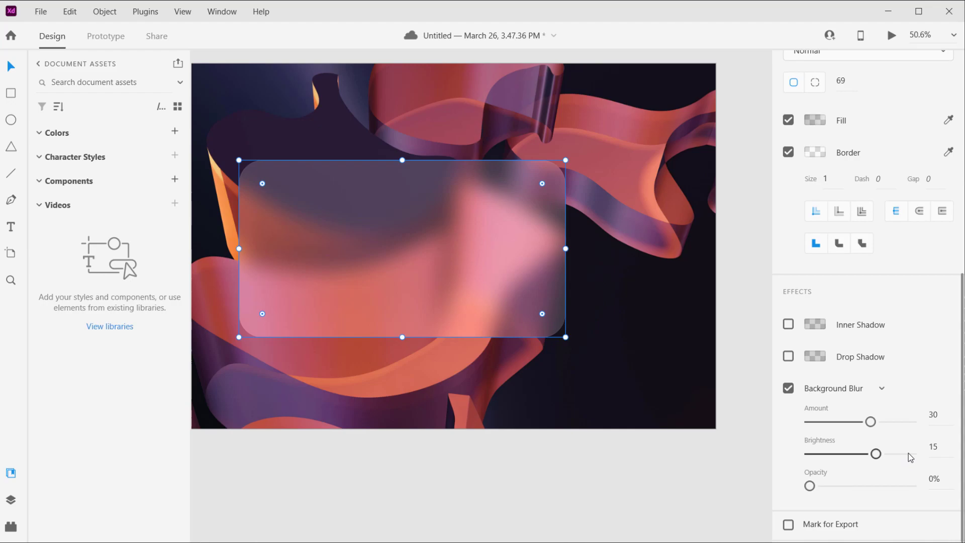
pyautogui.moveTo(876, 453); pyautogui.dragTo(871, 453)
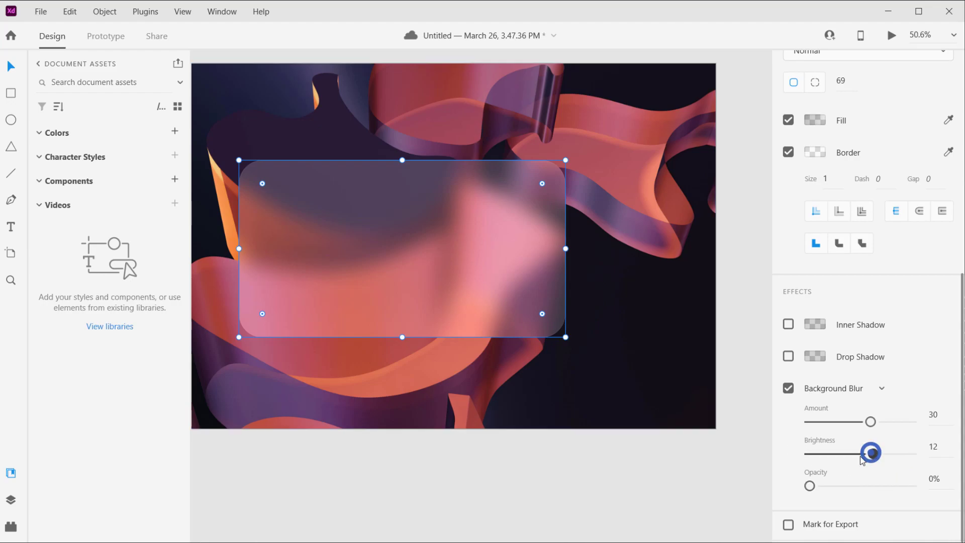
pyautogui.moveTo(869, 454); pyautogui.dragTo(860, 453)
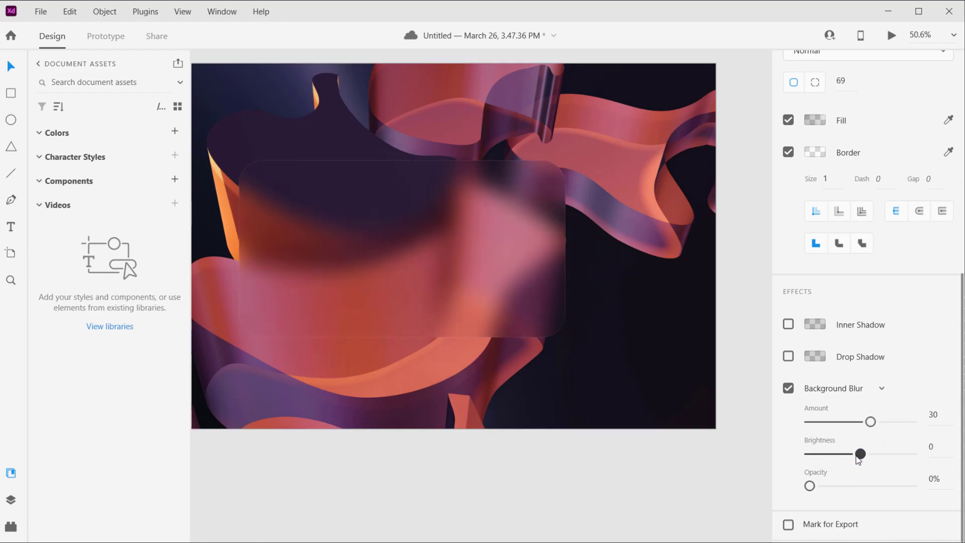
pyautogui.moveTo(860, 454); pyautogui.dragTo(861, 454)
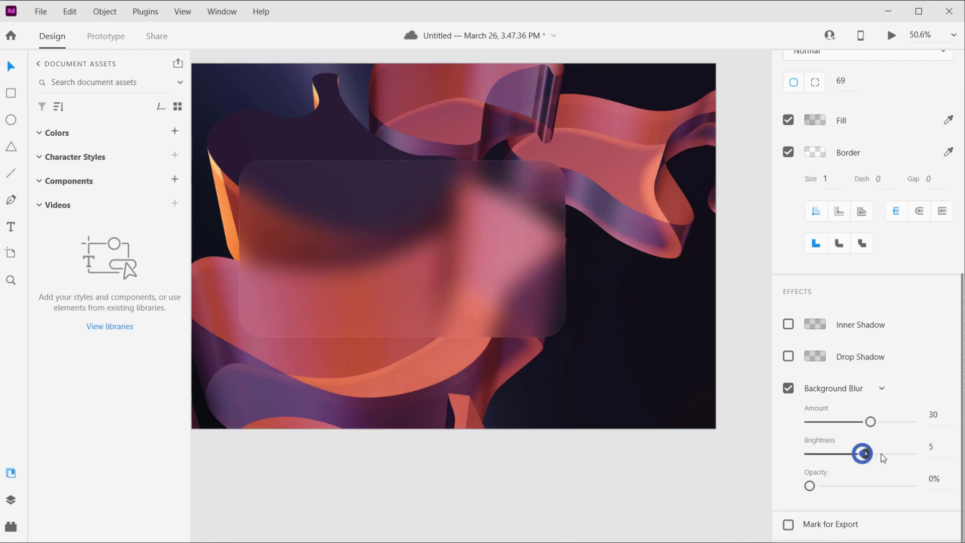
pyautogui.moveTo(863, 454); pyautogui.dragTo(851, 453)
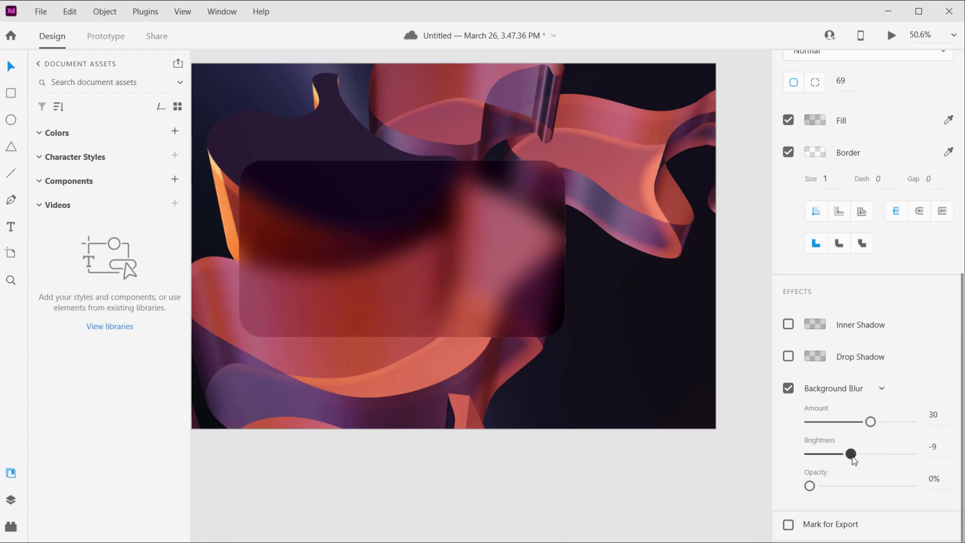
pyautogui.moveTo(852, 455); pyautogui.dragTo(865, 454)
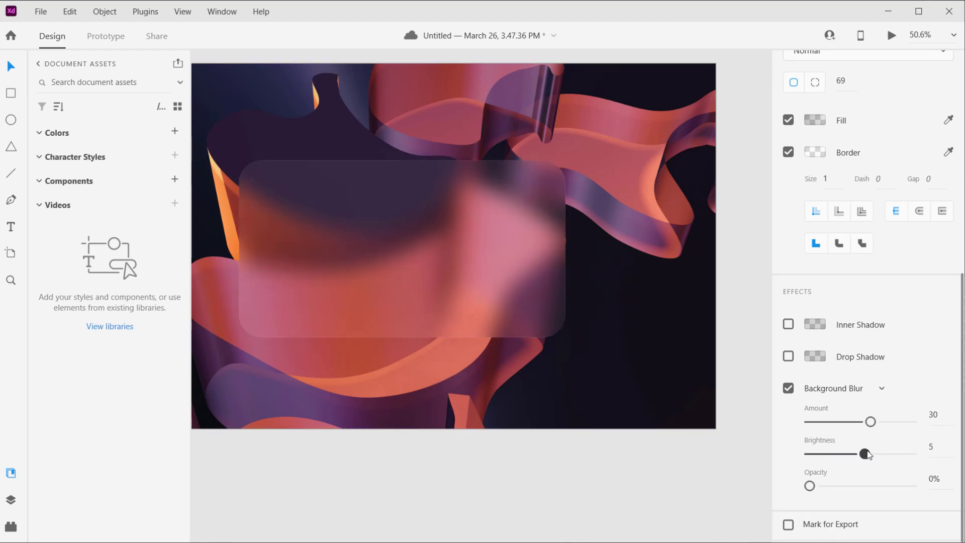
pyautogui.moveTo(864, 453); pyautogui.dragTo(863, 453)
pyautogui.write('0')
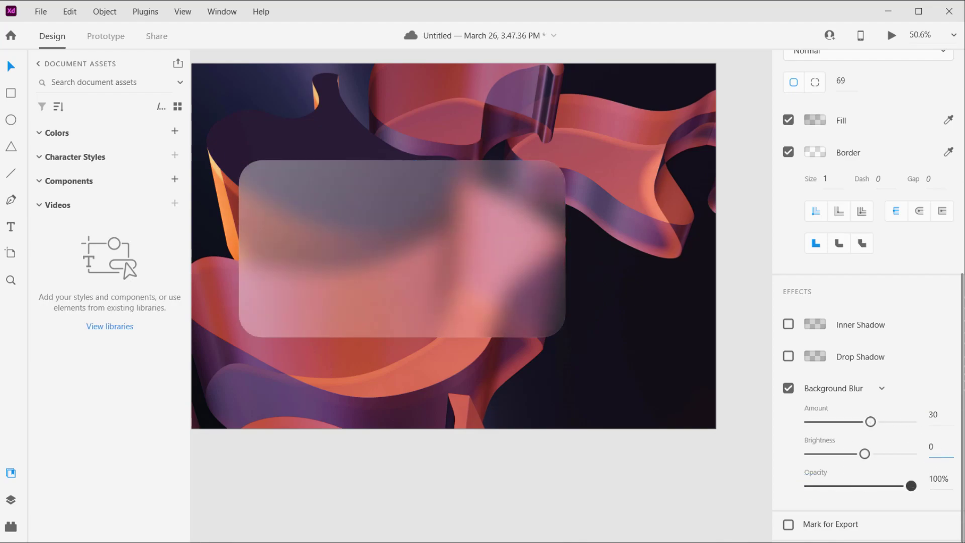
# Select the card, drop blur amount to 0, raise it to 20 and enter brightness 4
pyautogui.click(400, 246)
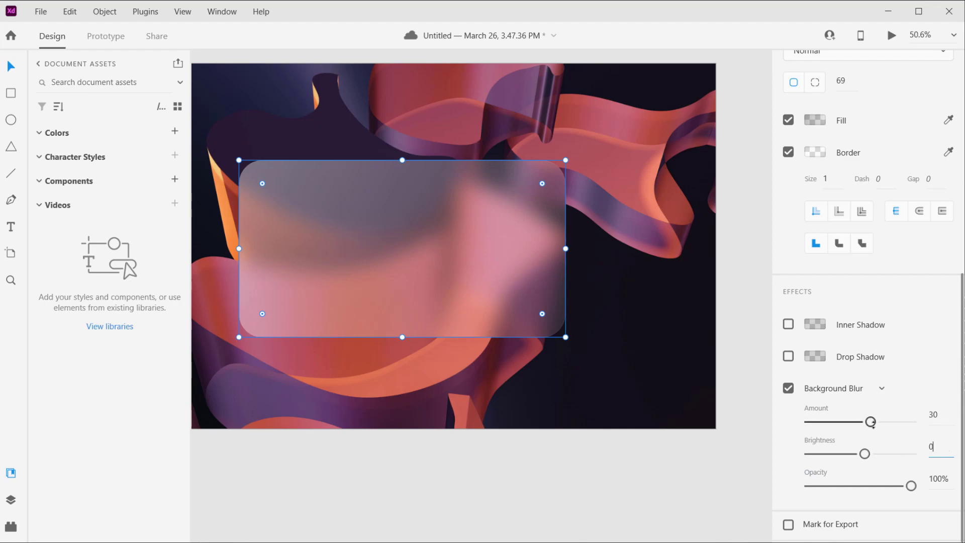
pyautogui.moveTo(871, 421); pyautogui.dragTo(886, 422)
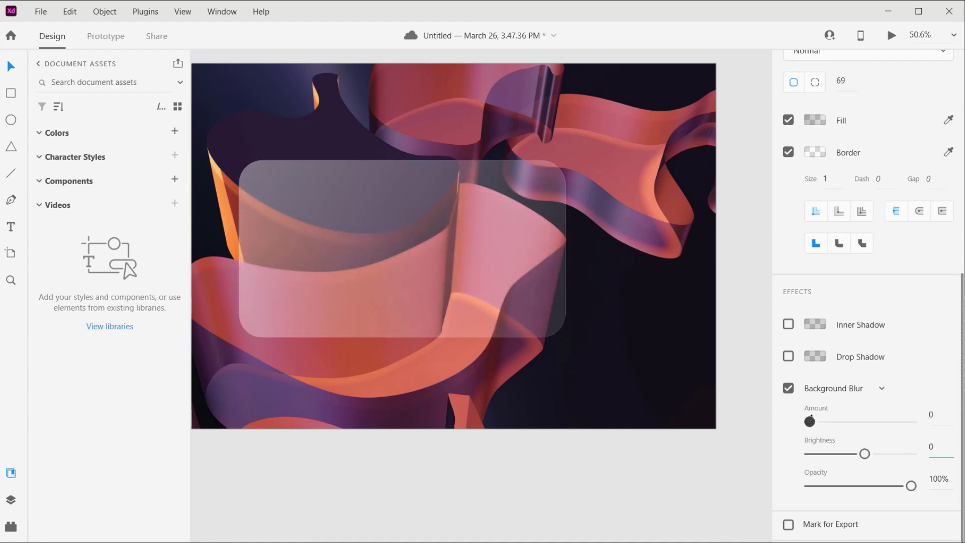
pyautogui.moveTo(809, 421); pyautogui.dragTo(836, 421)
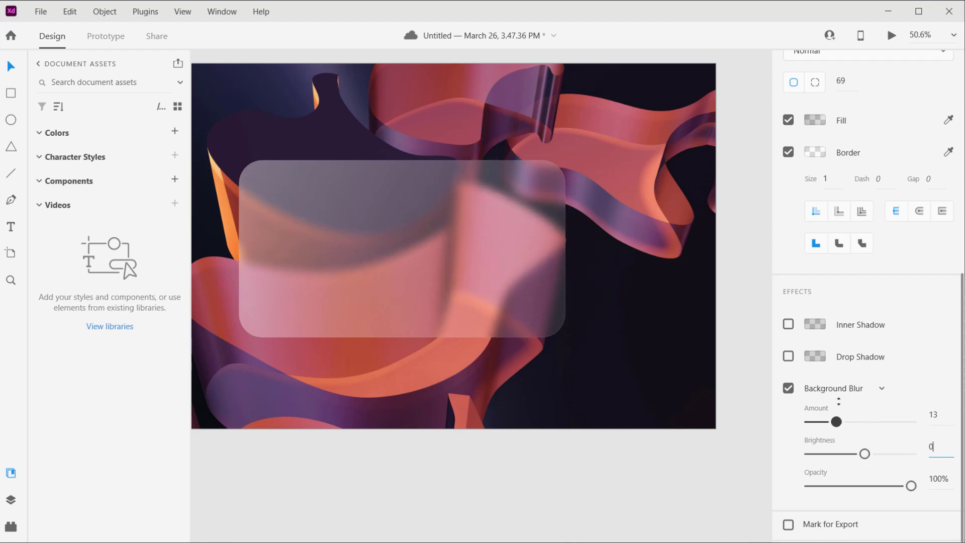
pyautogui.moveTo(837, 421); pyautogui.dragTo(846, 421)
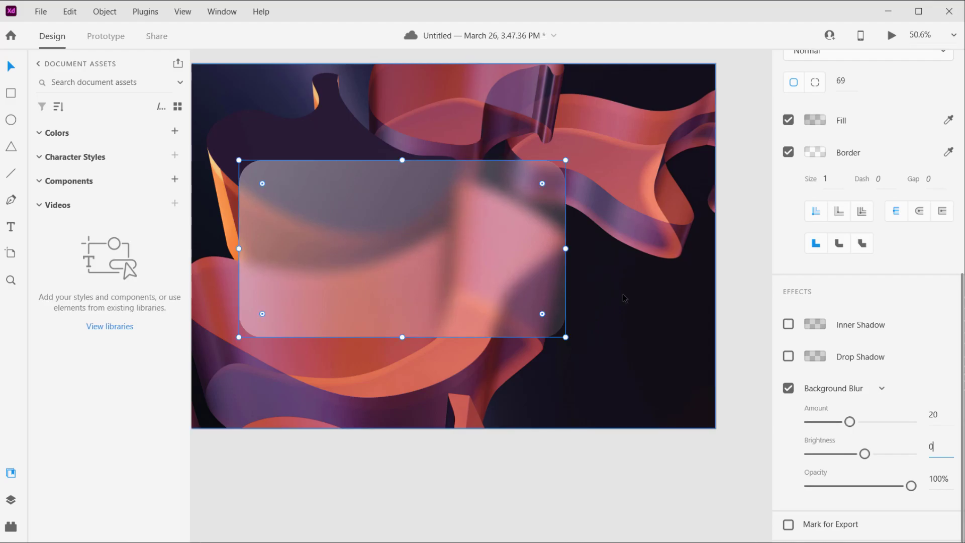
pyautogui.write('4')
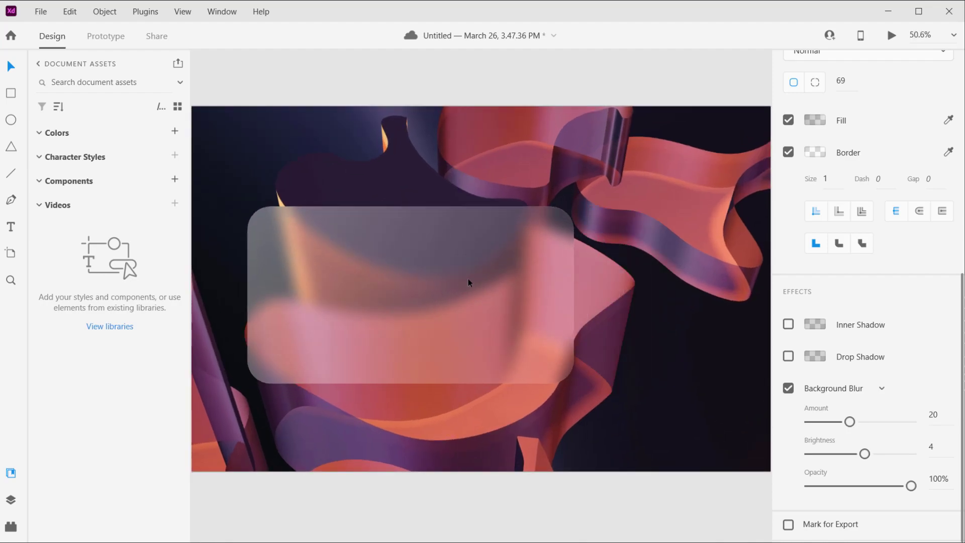
# Tick Inner Shadow in the card's Effects, giving Y offset 3 and blur 6
pyautogui.scroll(-3)
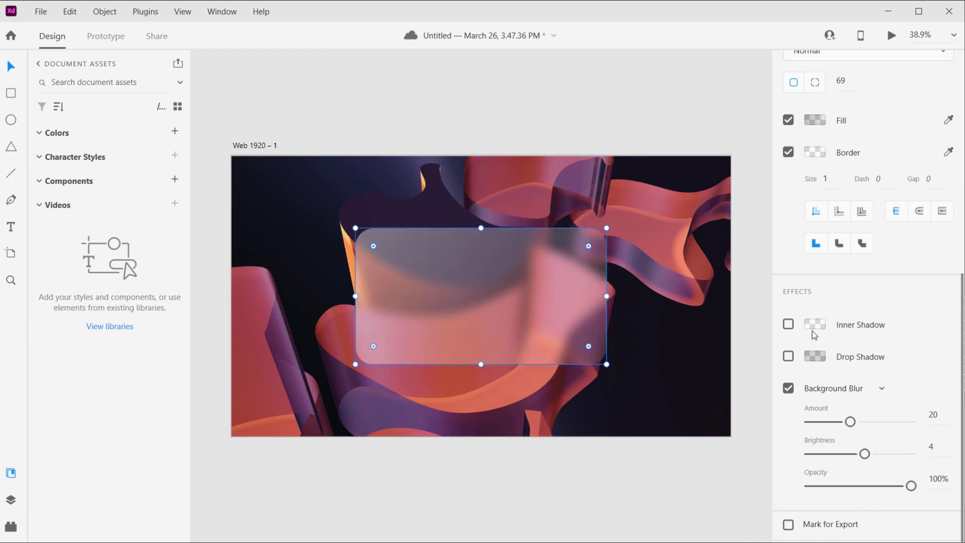
pyautogui.click(788, 325)
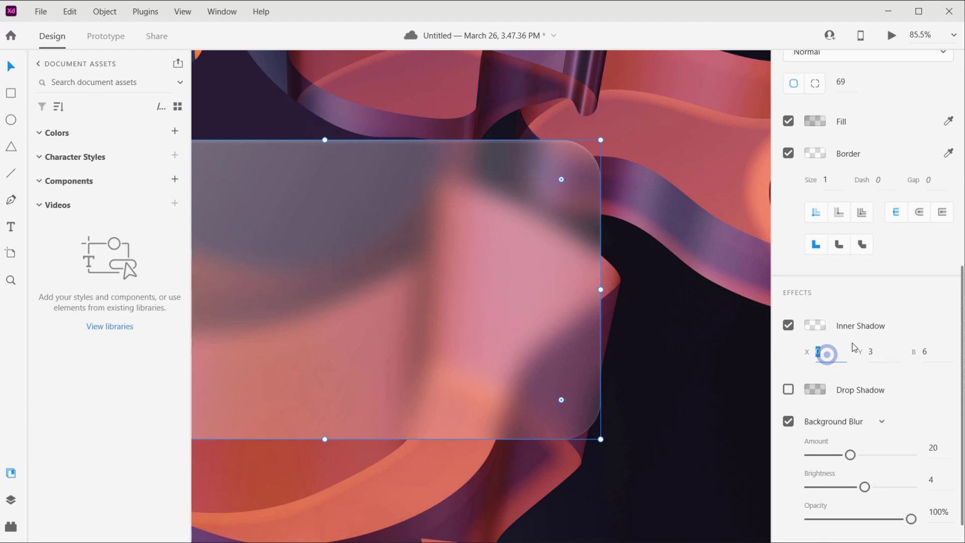
# Set the card's inner shadow X offset to 3 and blur to 10
pyautogui.write('3')
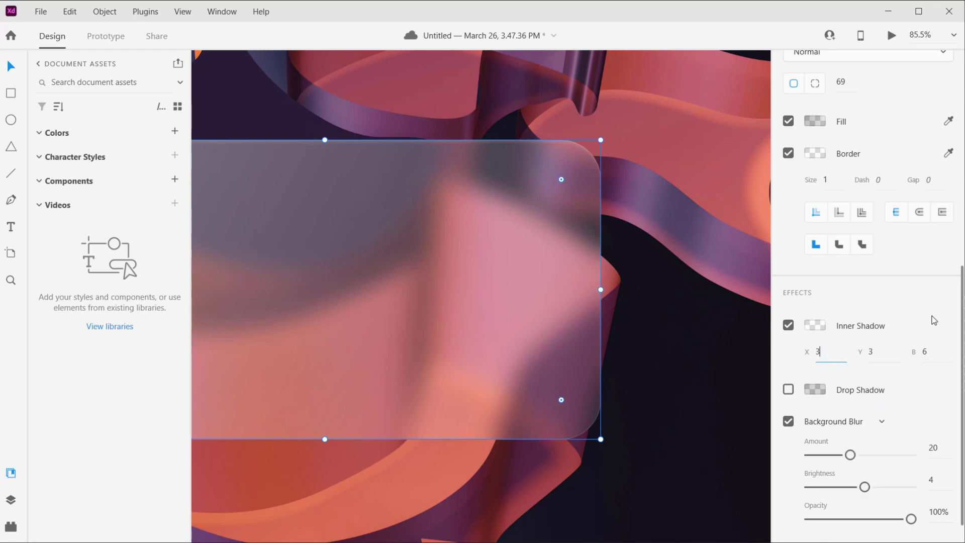
pyautogui.click(924, 351)
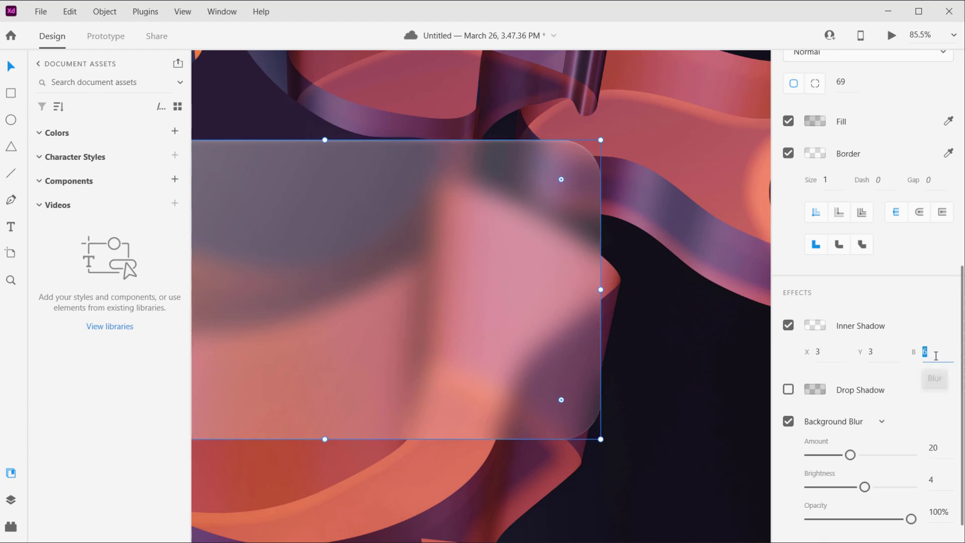
pyautogui.write('10')
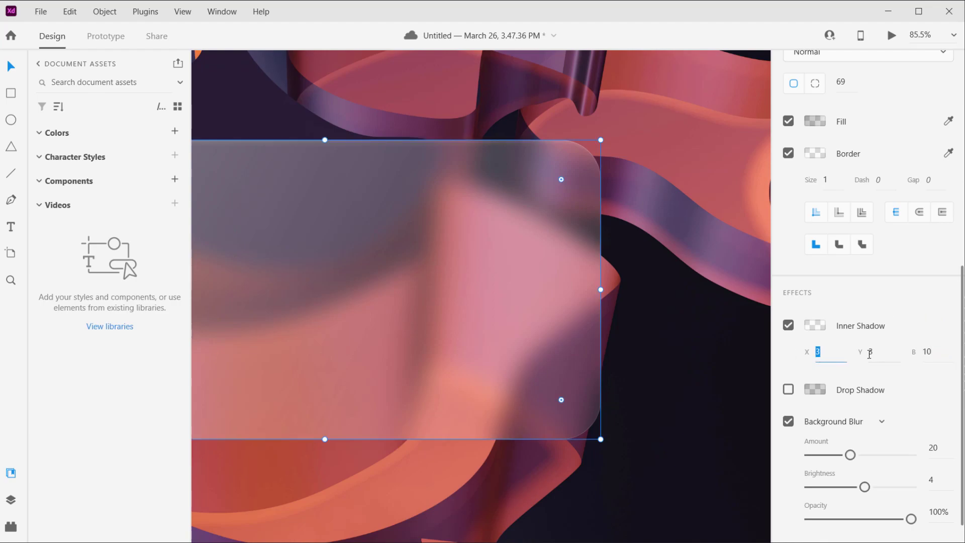
pyautogui.click(815, 325)
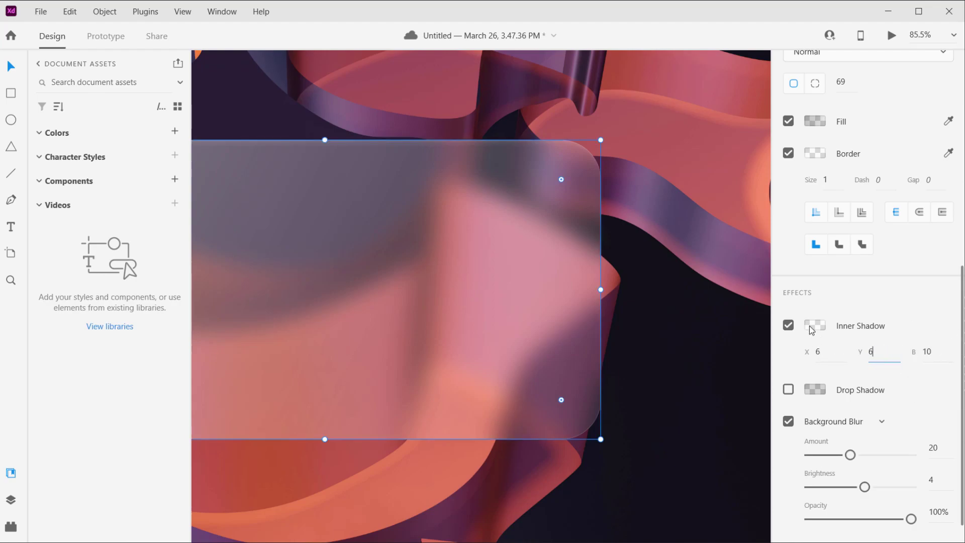
# Toggle the inner shadow off and on, set Y offset to 3, and open its colour
pyautogui.click(789, 325)
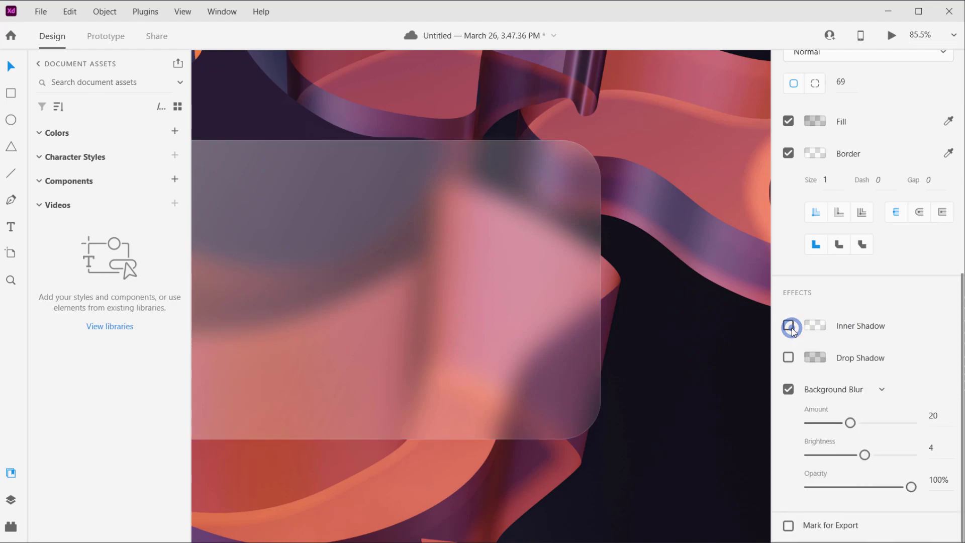
pyautogui.click(789, 325)
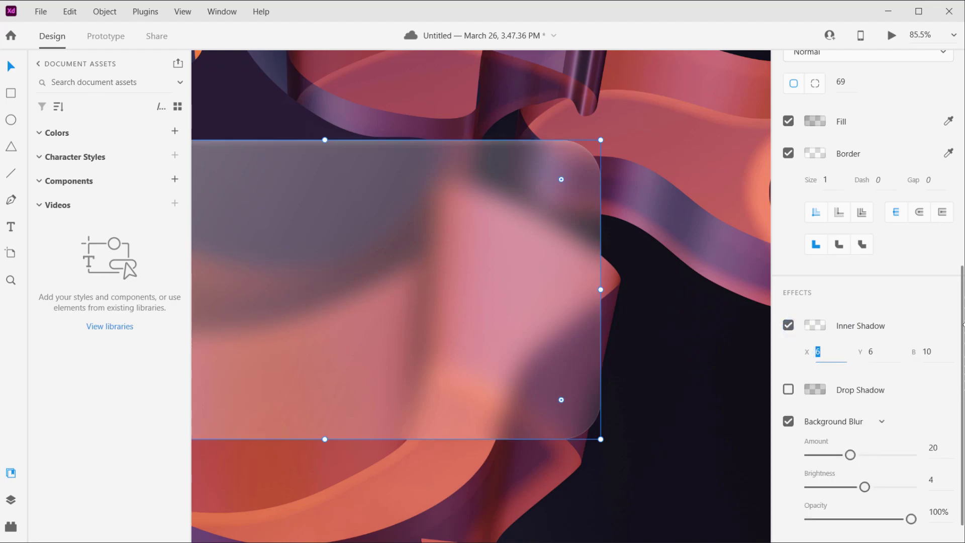
pyautogui.write('3')
pyautogui.click(883, 353)
pyautogui.write('7')
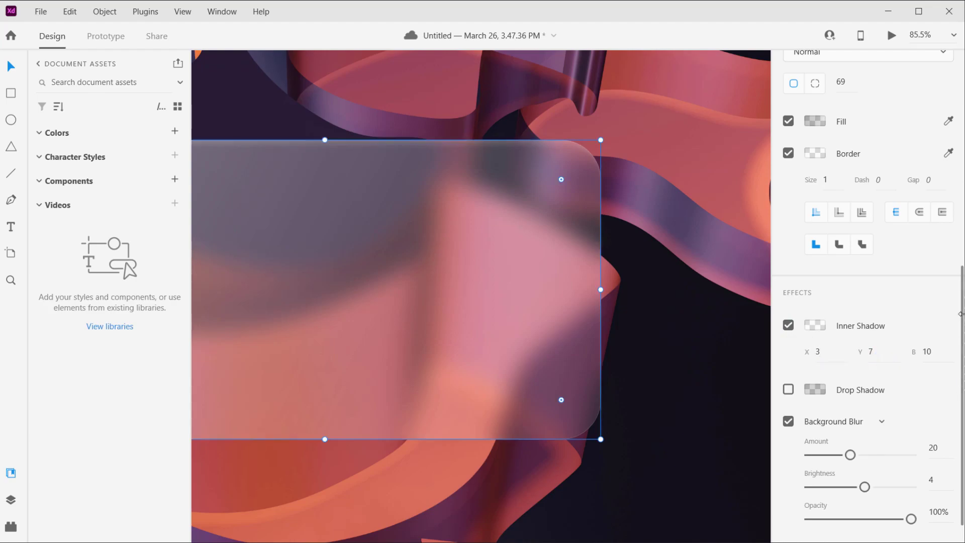
pyautogui.click(871, 351)
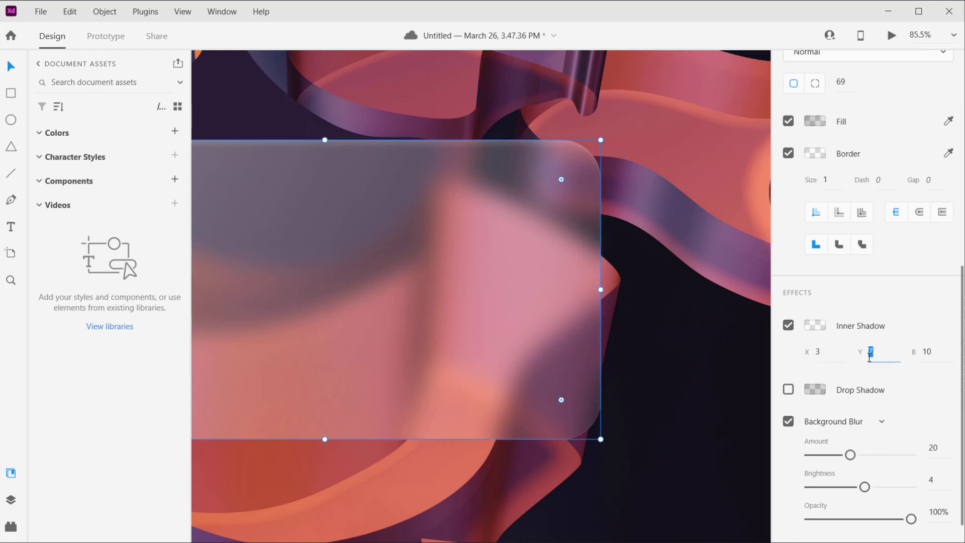
pyautogui.write('2')
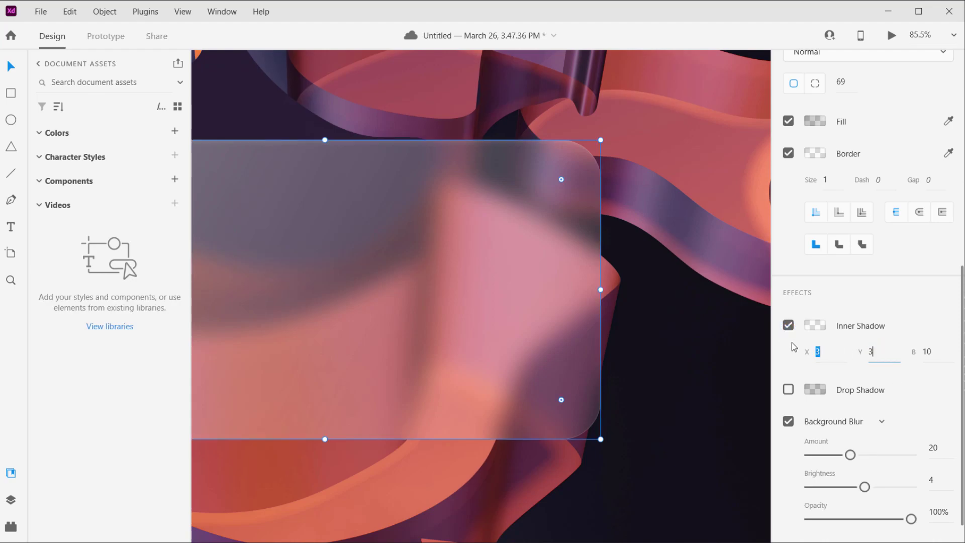
pyautogui.moveTo(872, 352)
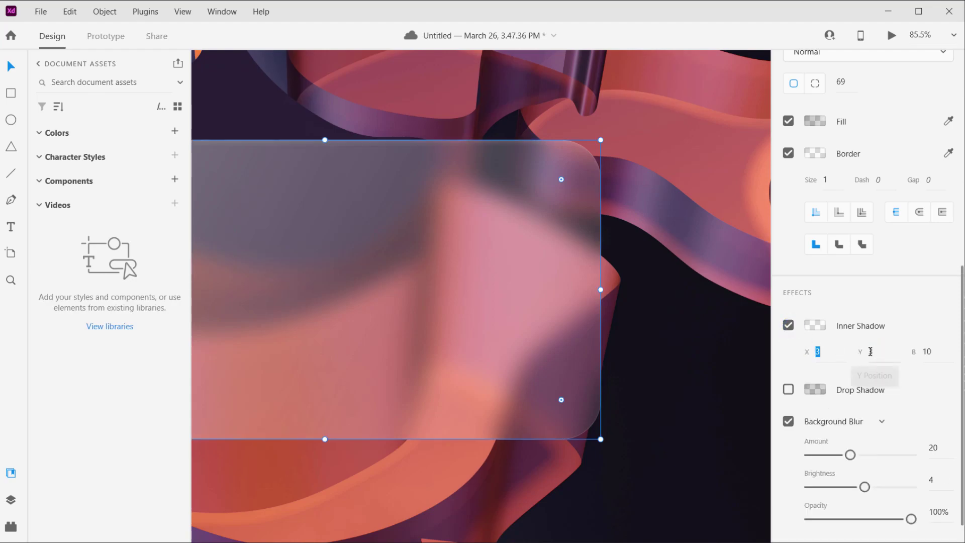
pyautogui.click(814, 326)
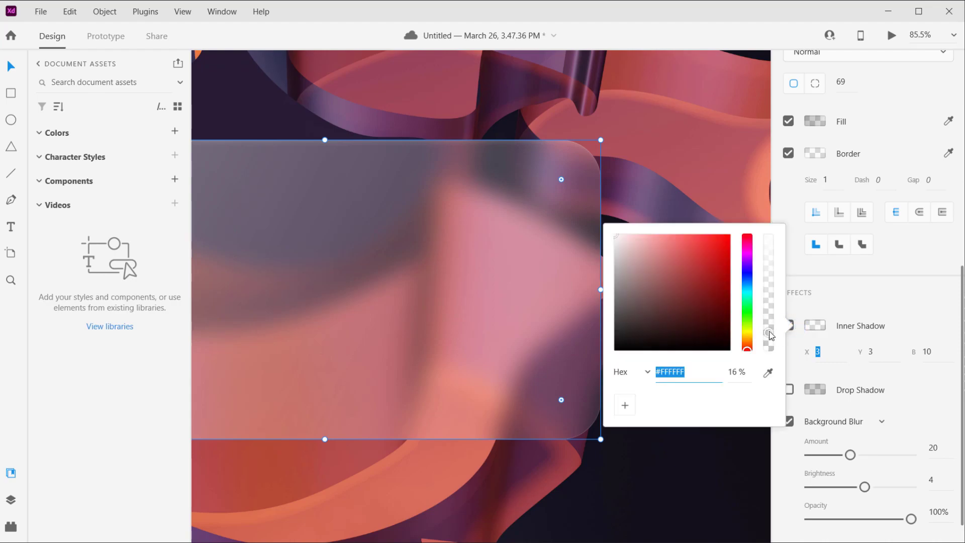
# Raise the inner shadow's white opacity to about 24%, then enable Inner Shadow on another shape
pyautogui.moveTo(768, 335); pyautogui.dragTo(769, 326)
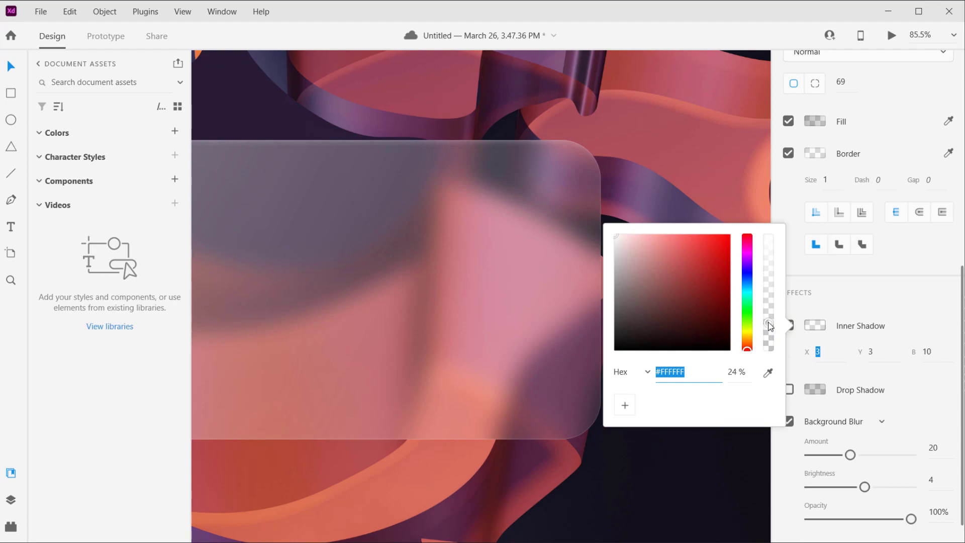
pyautogui.moveTo(769, 326); pyautogui.dragTo(769, 307)
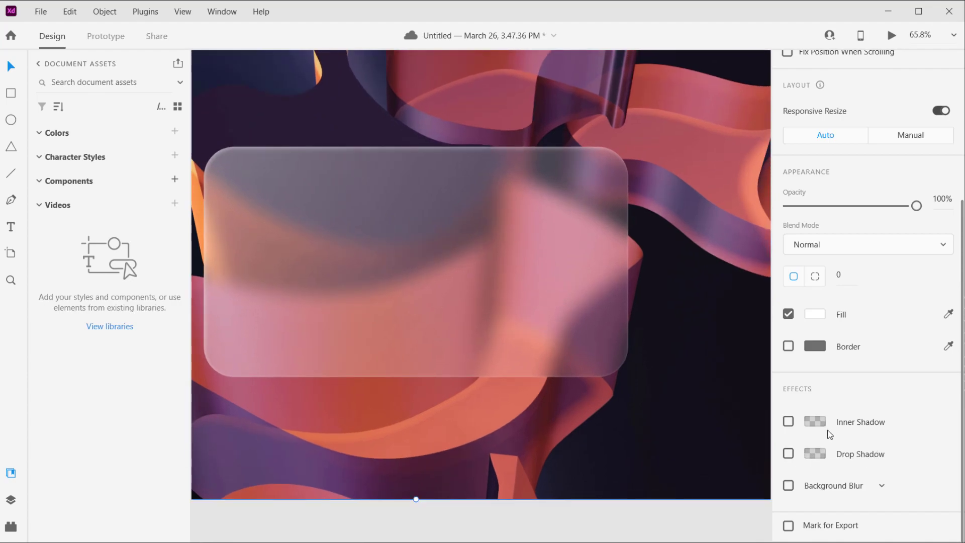
pyautogui.click(789, 421)
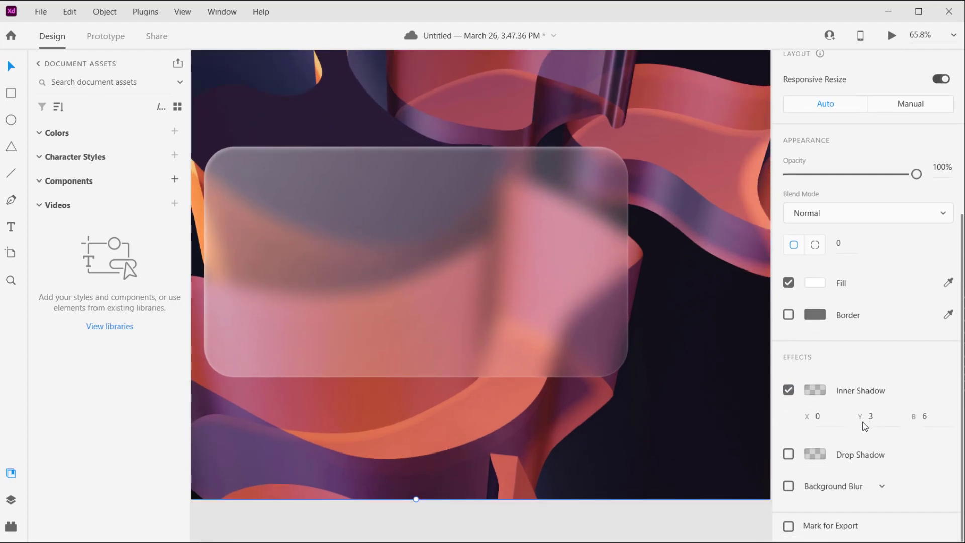